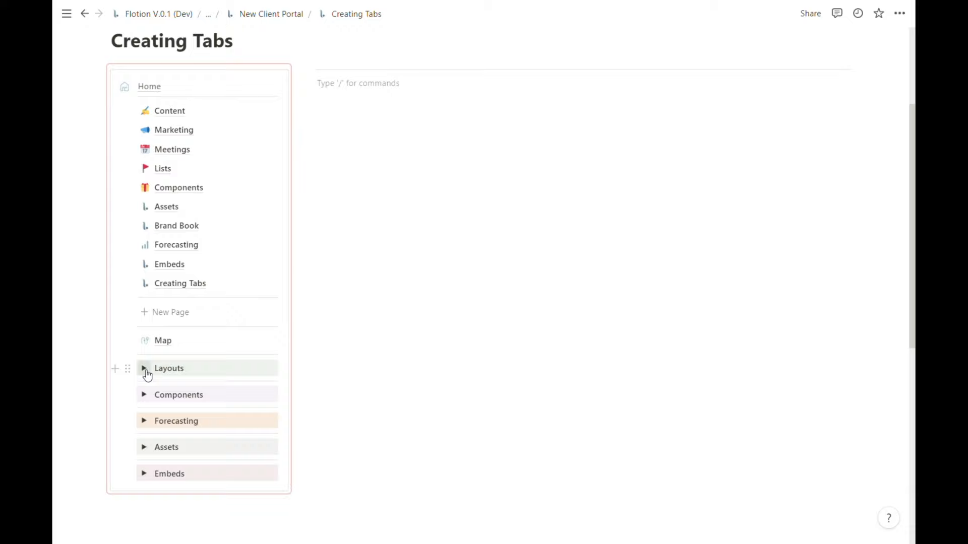
Create a new page from the Tabs layout template under Layouts.
click(145, 369)
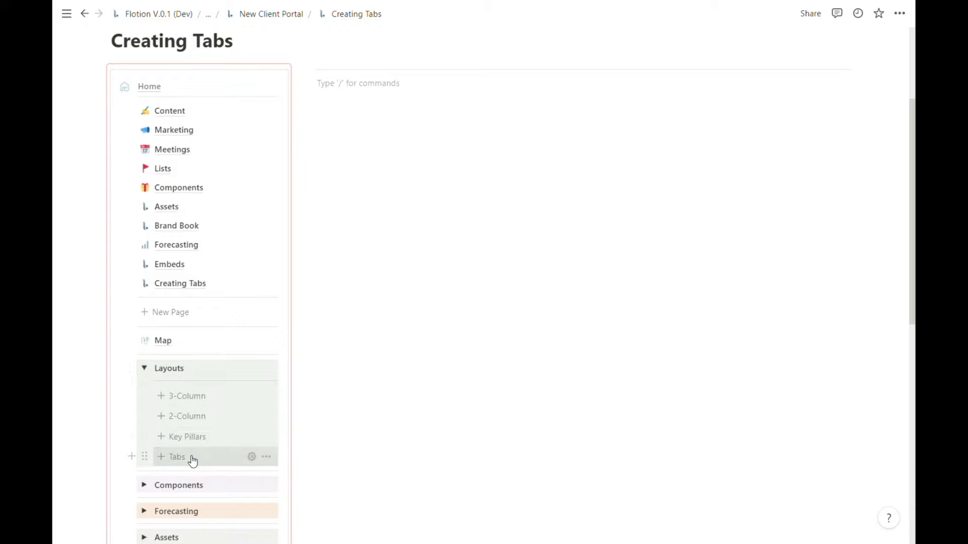
click(177, 457)
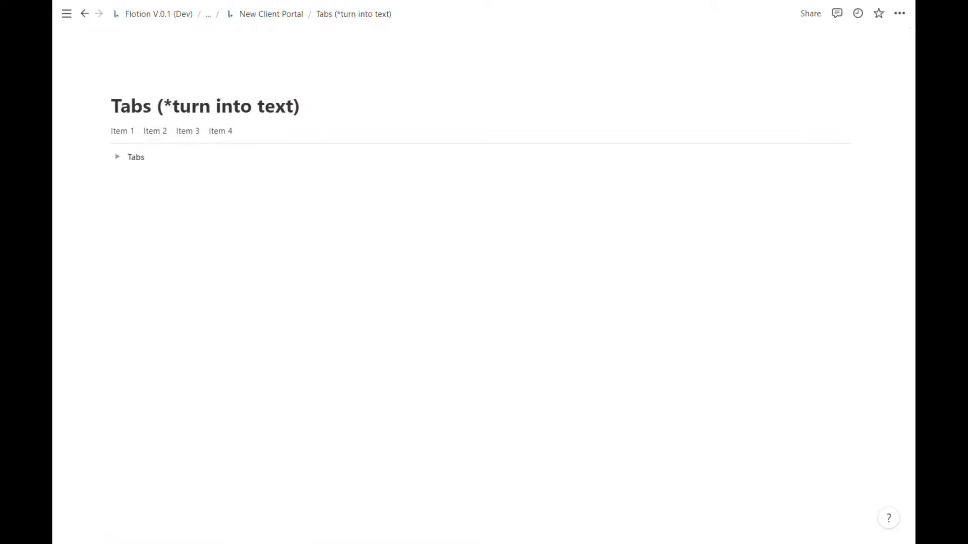
mouse_move(233, 17)
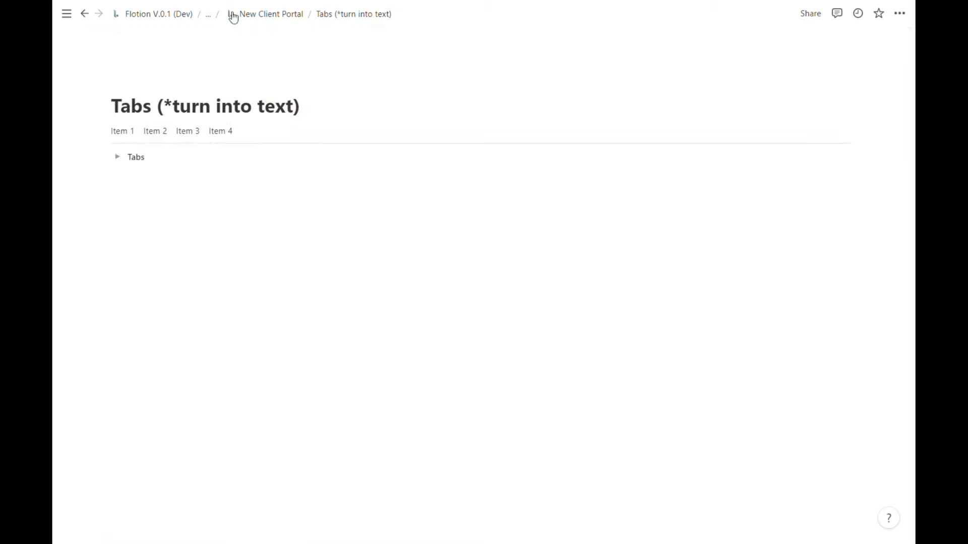
Browse back through New Client Portal and Content, ending on the Creating Tabs page.
click(270, 13)
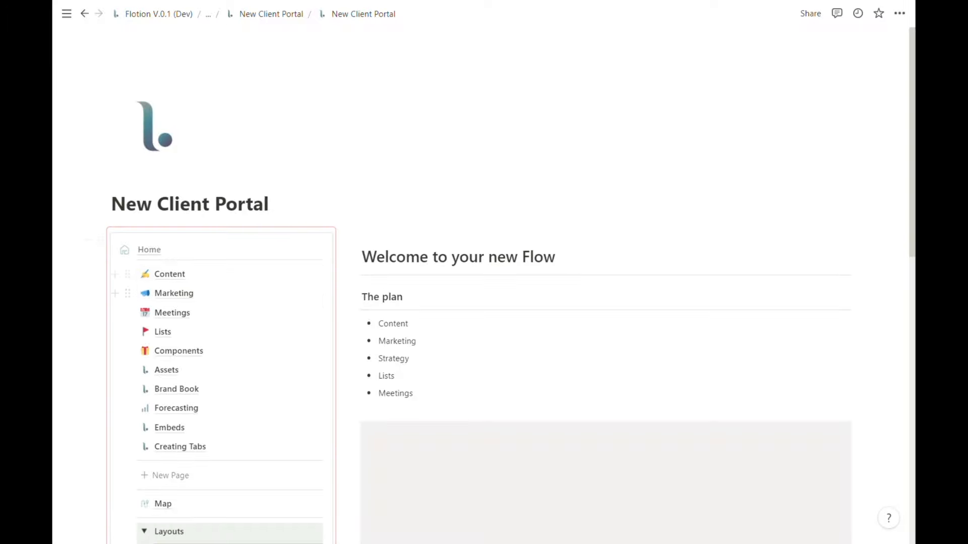
scroll(down, 3)
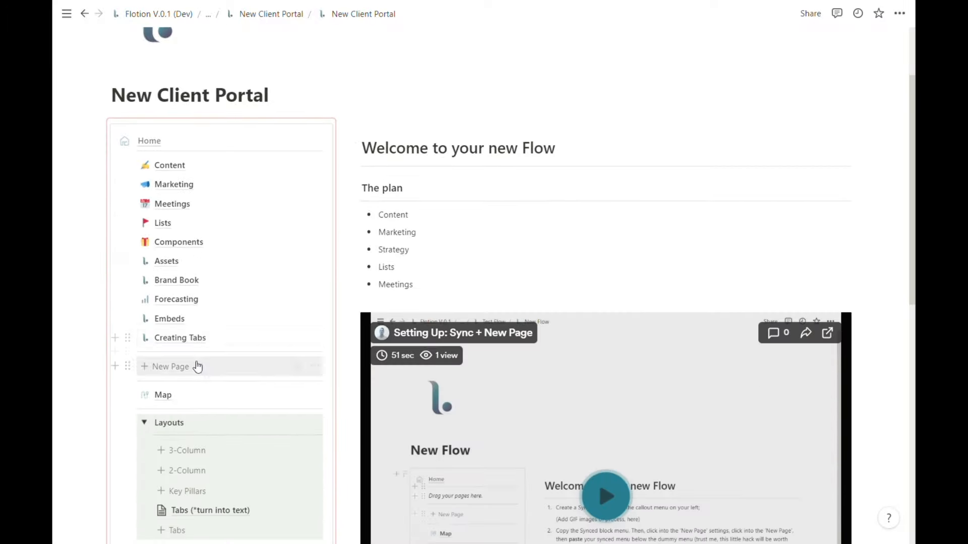
click(180, 338)
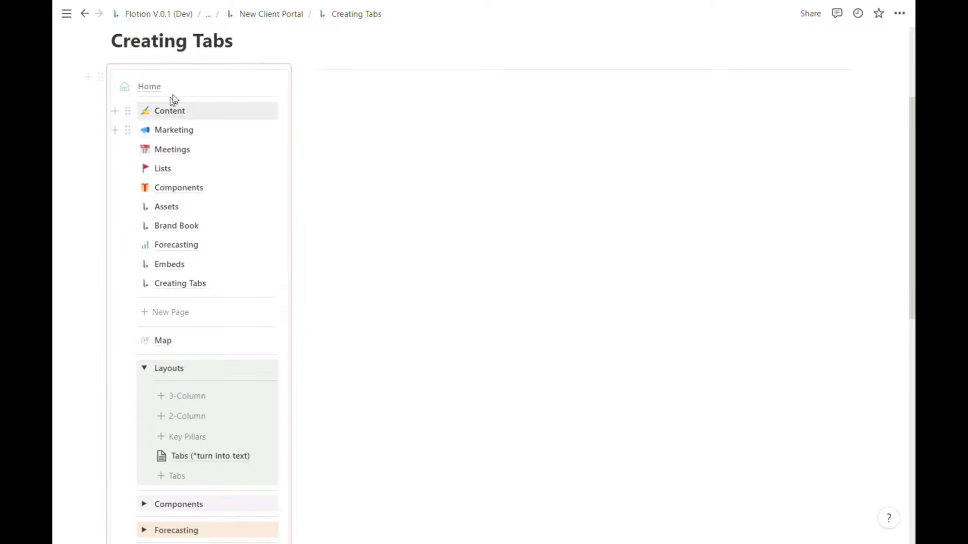
click(169, 111)
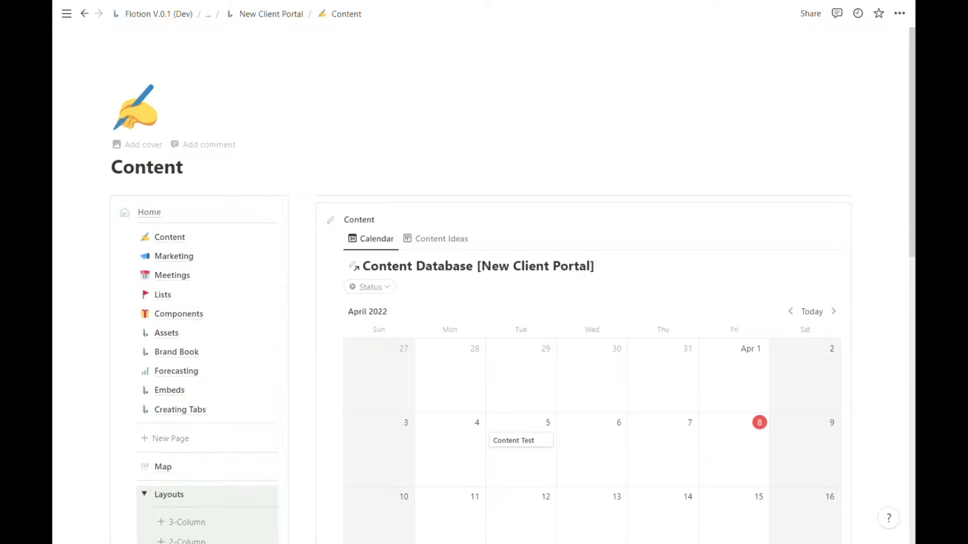
scroll(down, 3)
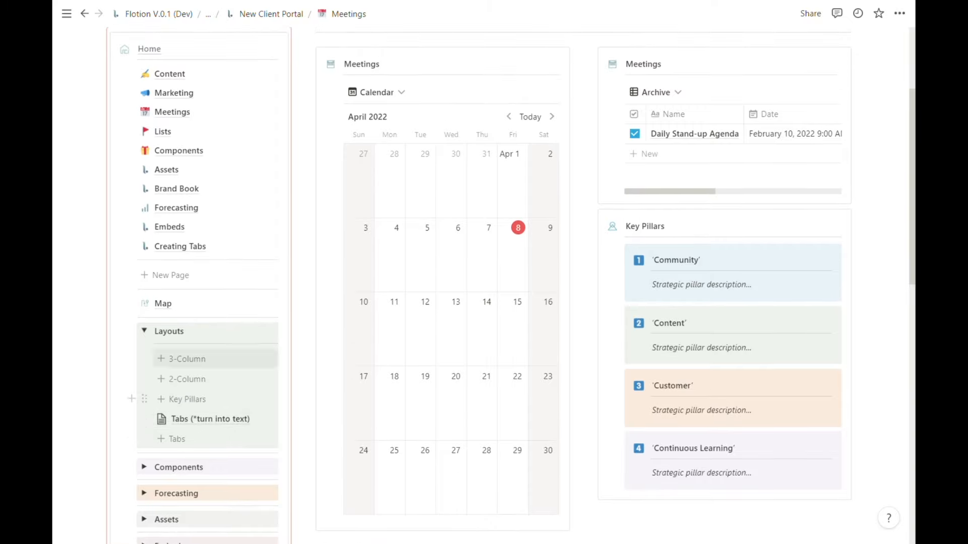
click(179, 246)
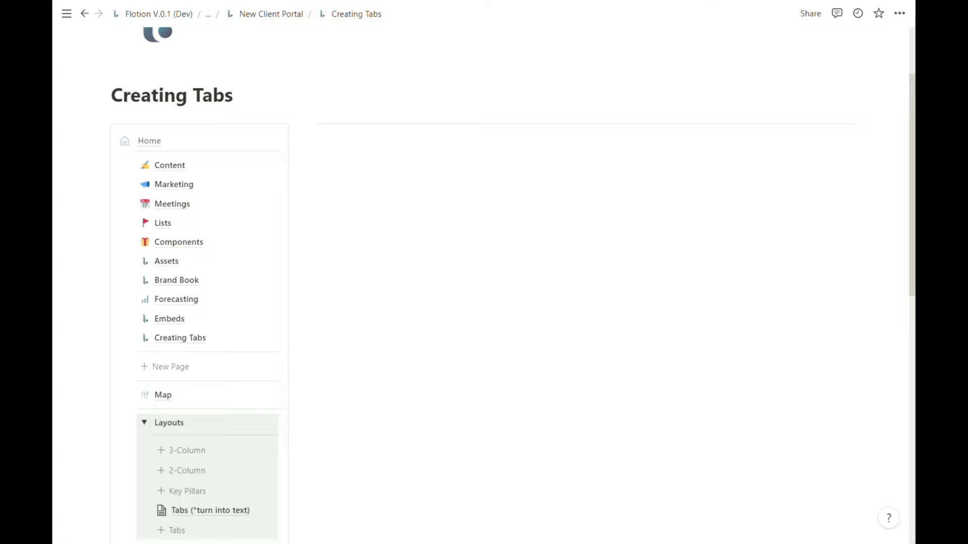
Bring up the block actions for the Tabs (*turn into text) page link.
scroll(down, 3)
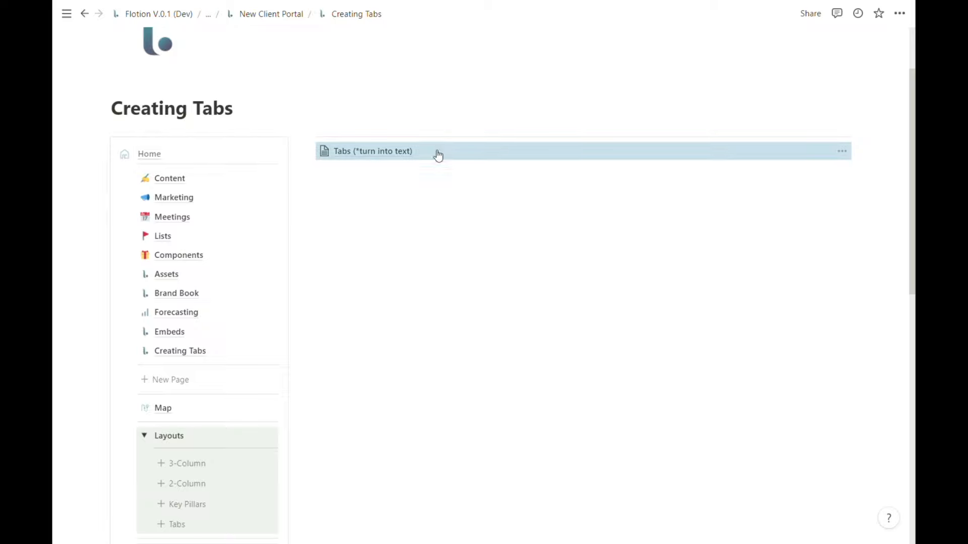
click(841, 151)
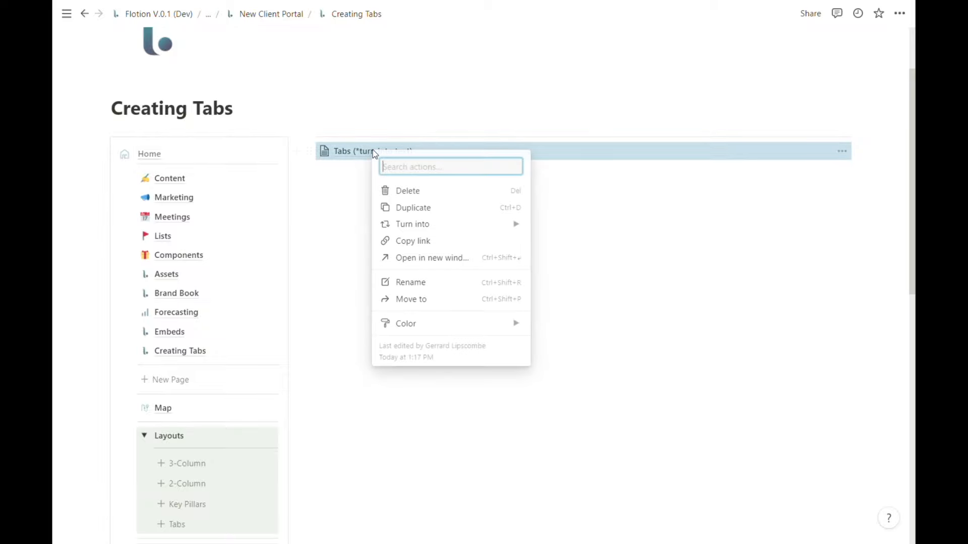
mouse_move(413, 224)
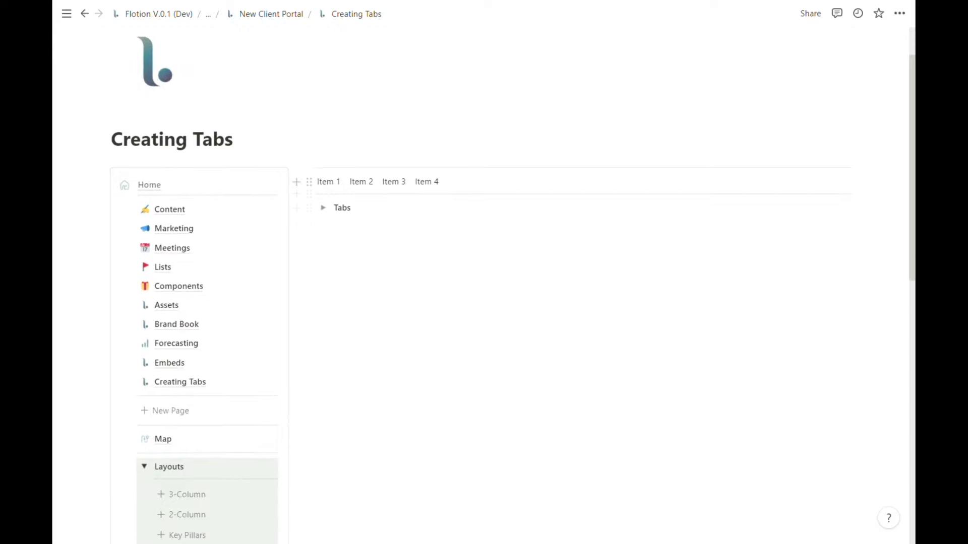
Retype the Item labels as Home, Meetings, Contacts and Archive, checking the empty Tabs toggle.
click(401, 182)
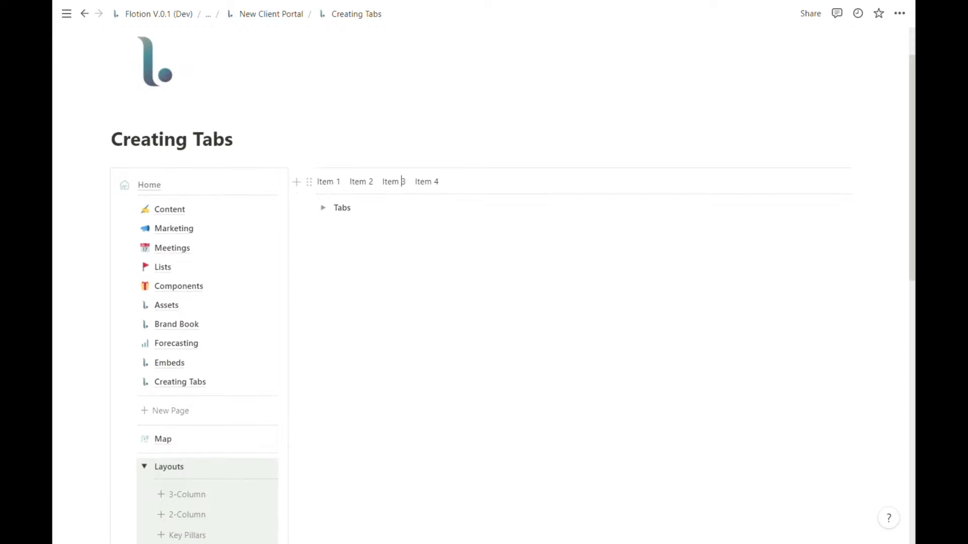
click(323, 208)
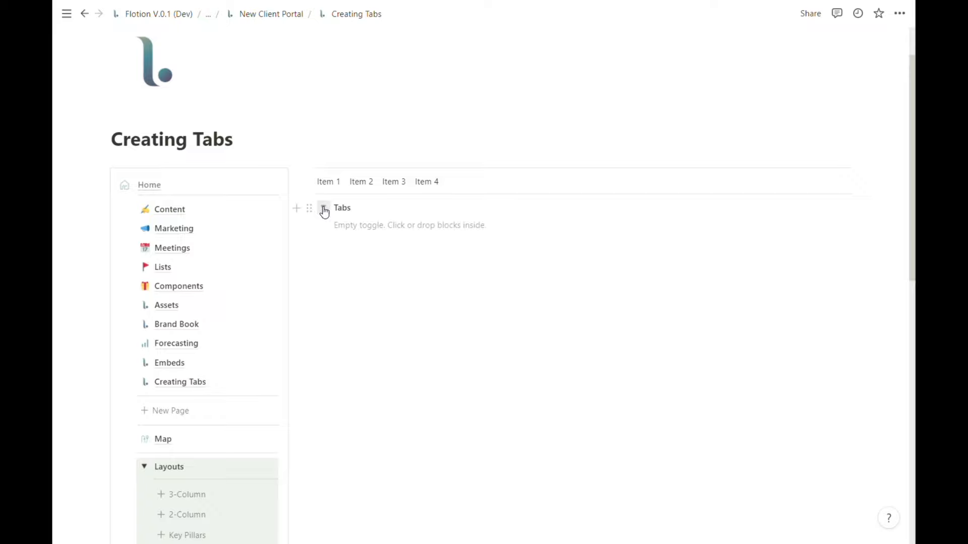
click(324, 208)
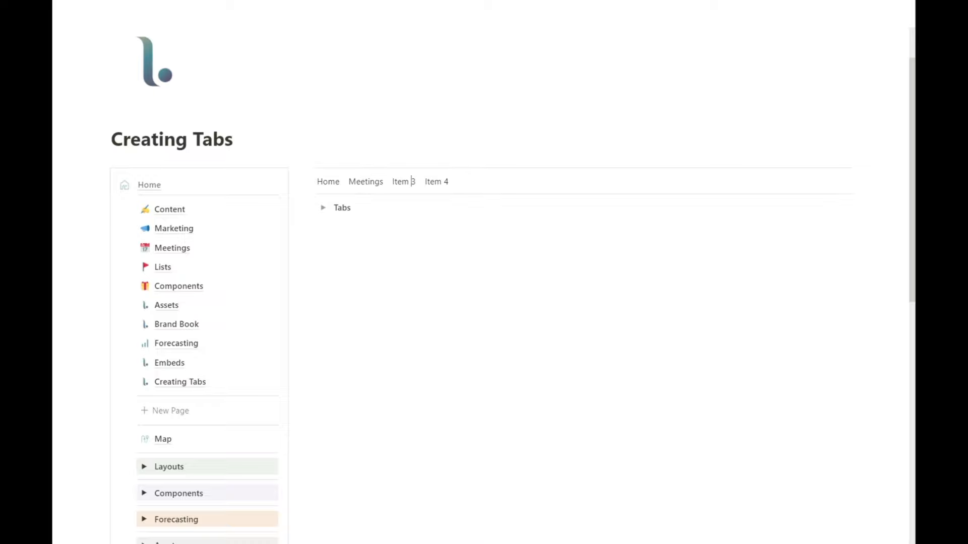
text(Contacts)
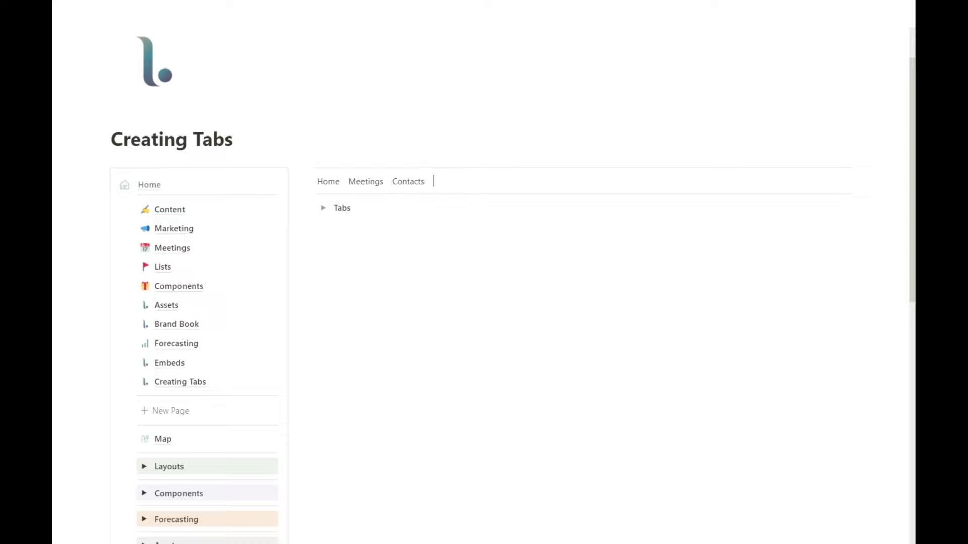
text(Archive)
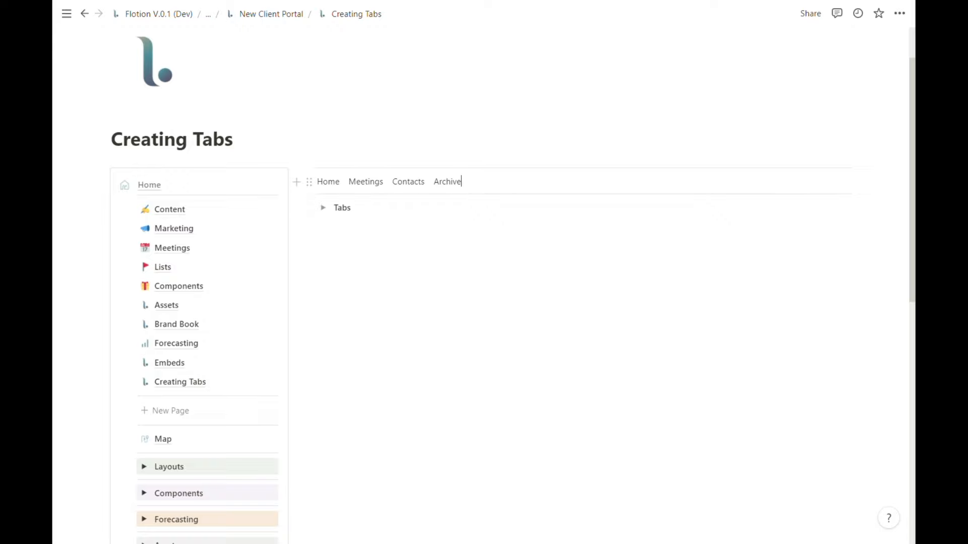
click(328, 181)
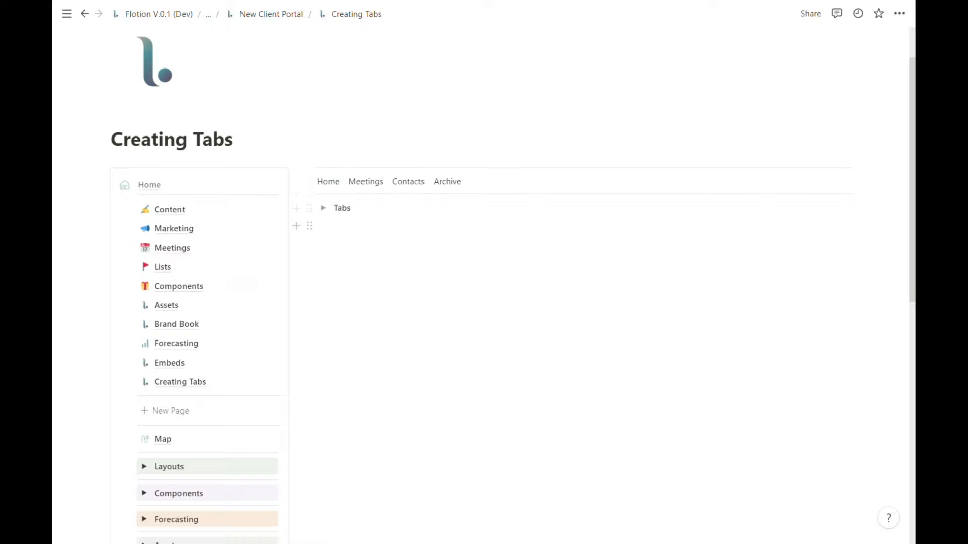
mouse_move(180, 410)
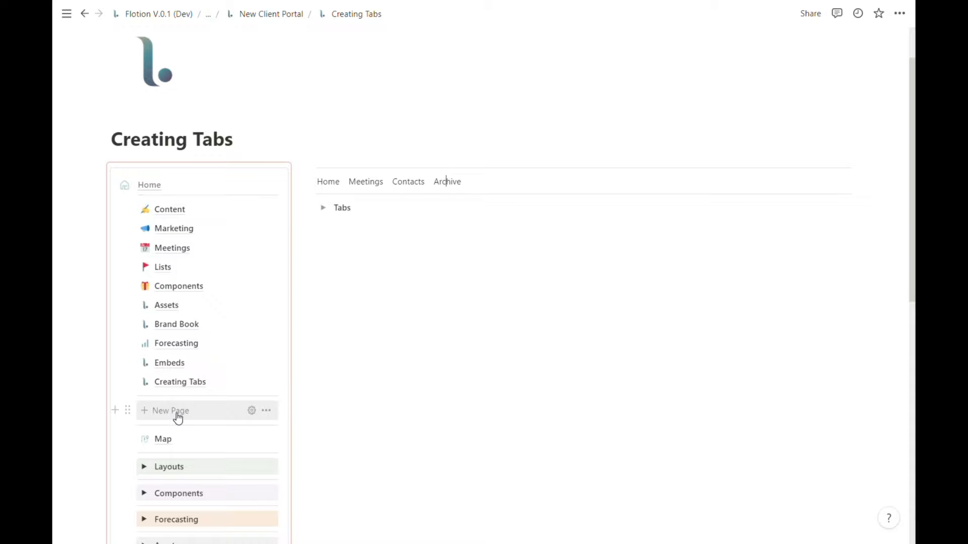
Add a new subpage under Creating Tabs and name it Meetings.
click(171, 411)
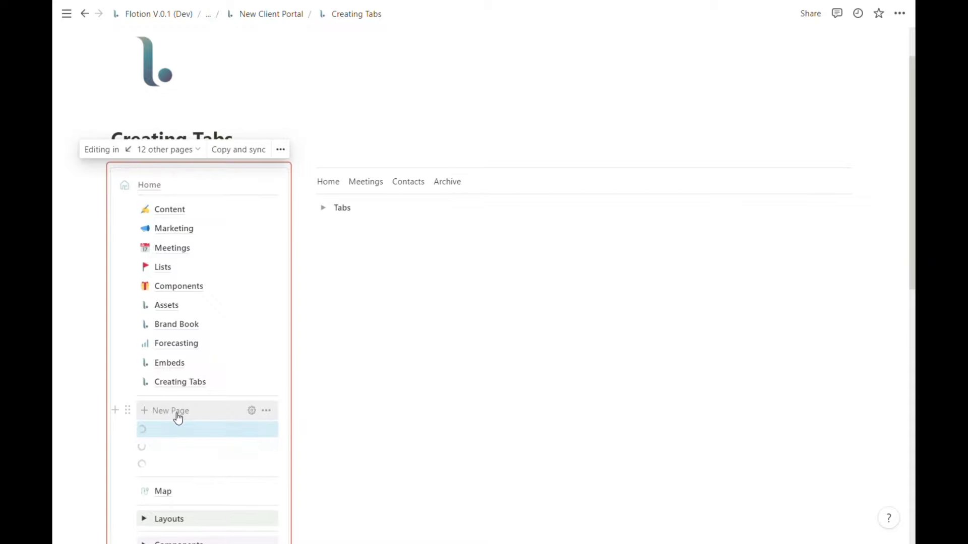
click(171, 410)
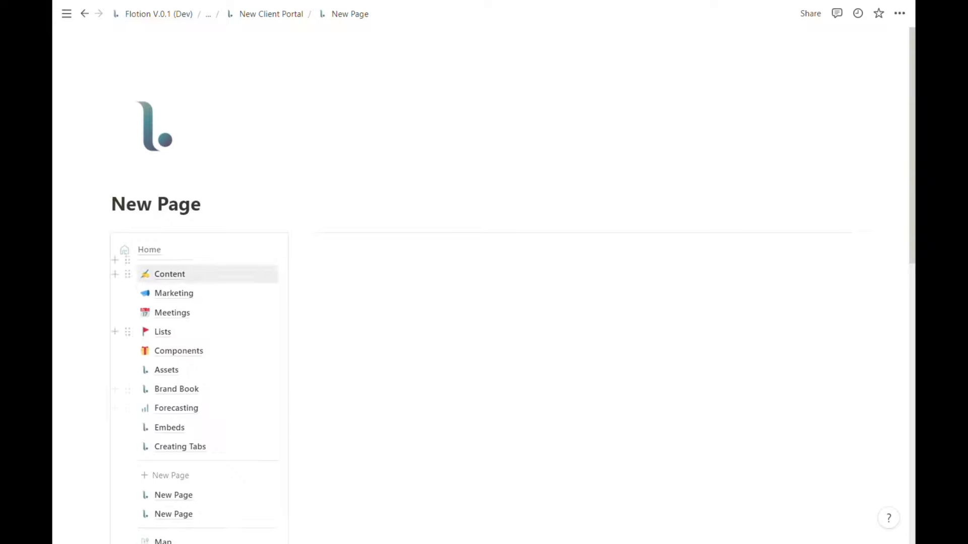
triple_click(156, 203)
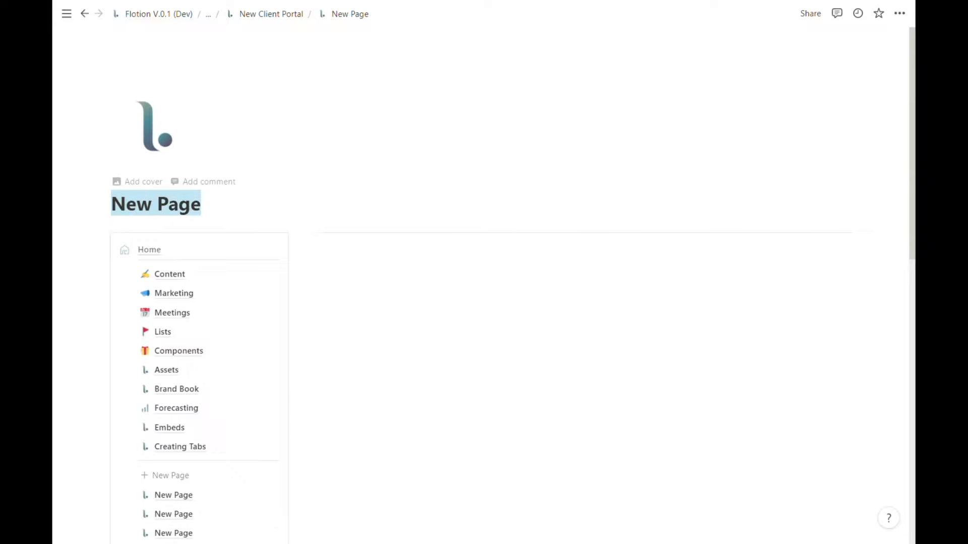
text(Meetings)
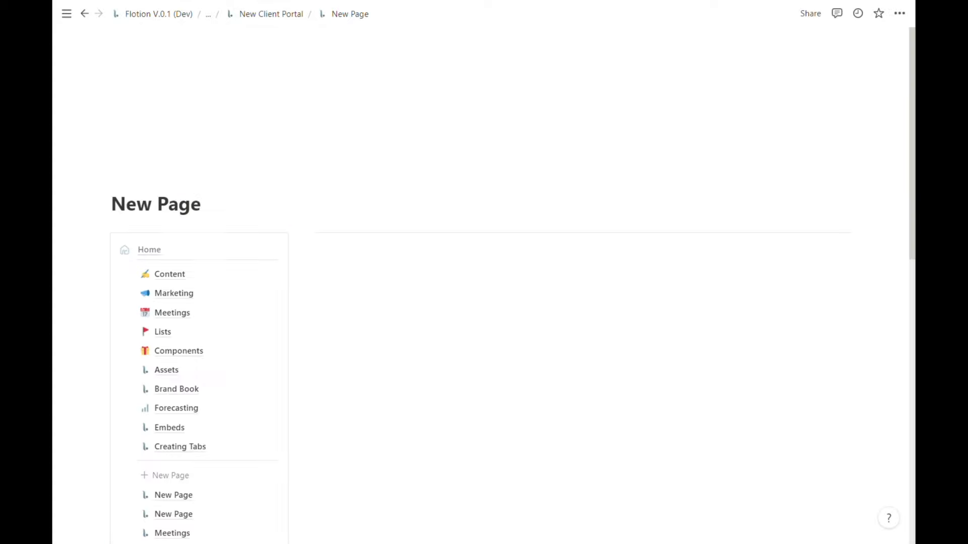
mouse_move(179, 447)
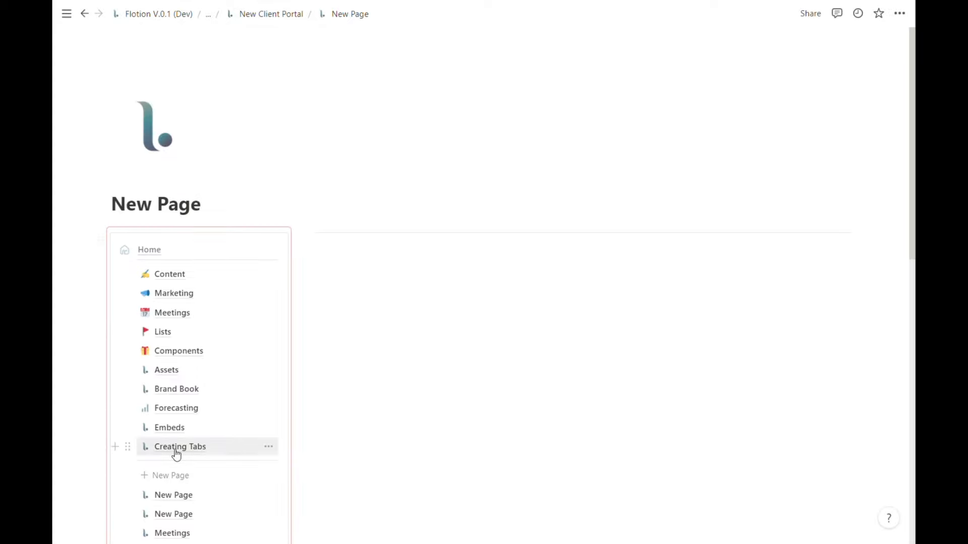
click(179, 446)
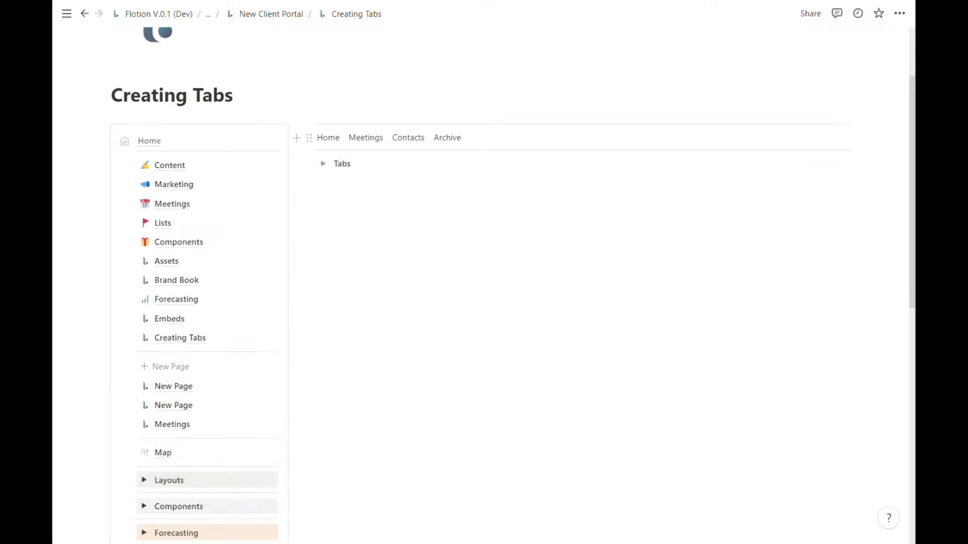
Rename the two remaining blank subpages to Contacts and Archive.
right_click(174, 405)
text(Contacts)
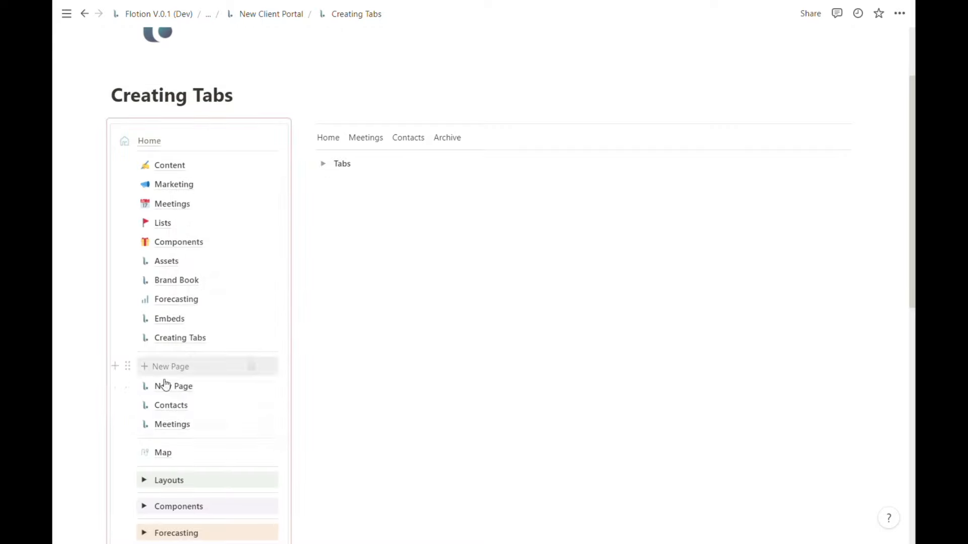
right_click(174, 386)
text(Archive)
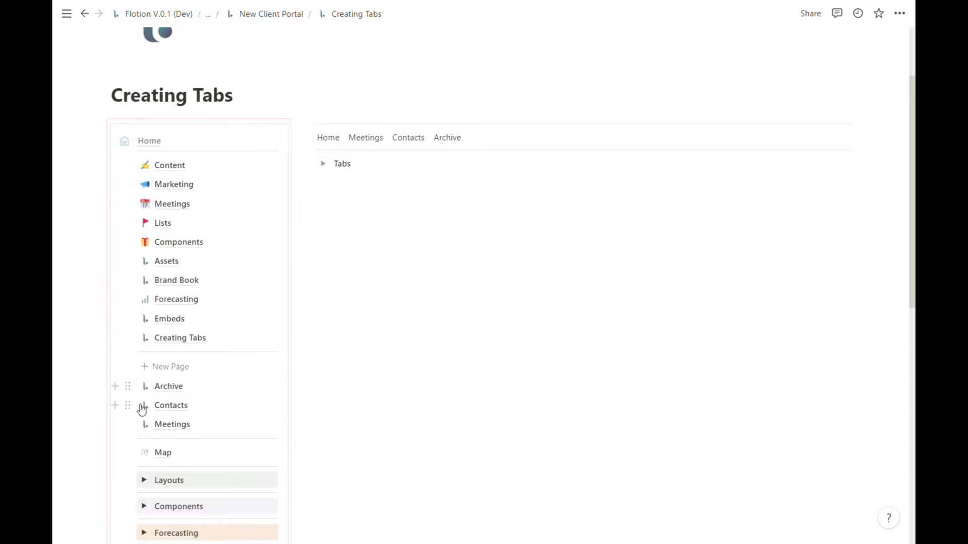
mouse_move(230, 367)
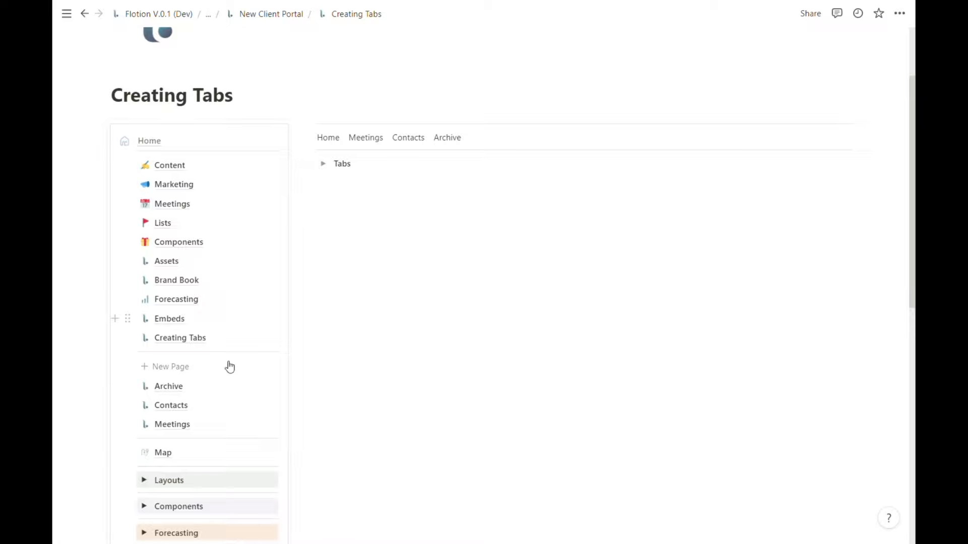
Move the Archive, Contacts and Meetings subpages into the Tabs toggle.
drag(168, 386, 341, 321)
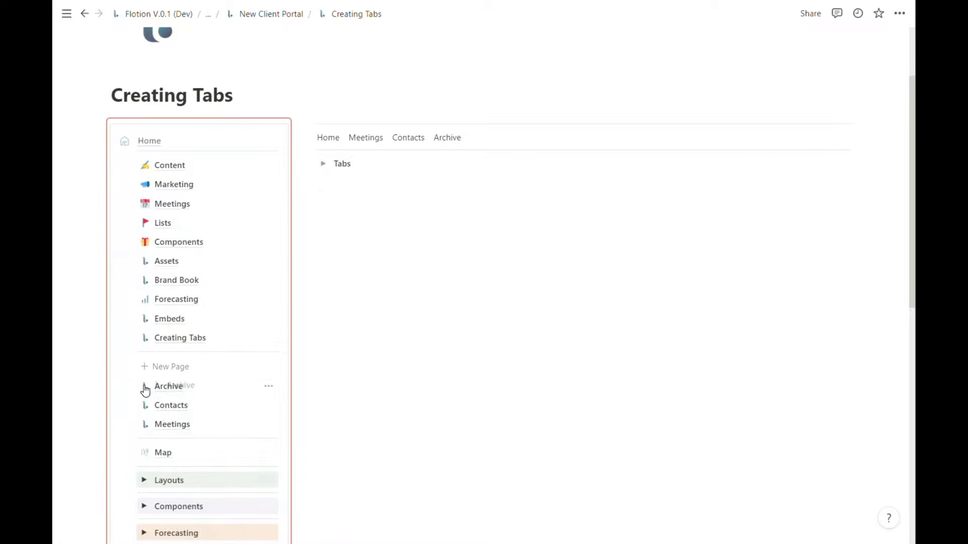
click(168, 386)
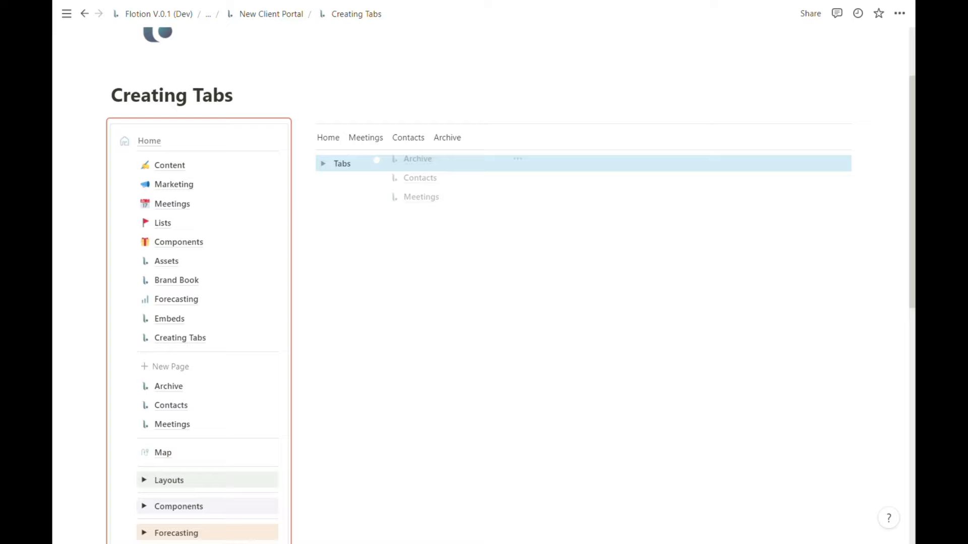
click(322, 163)
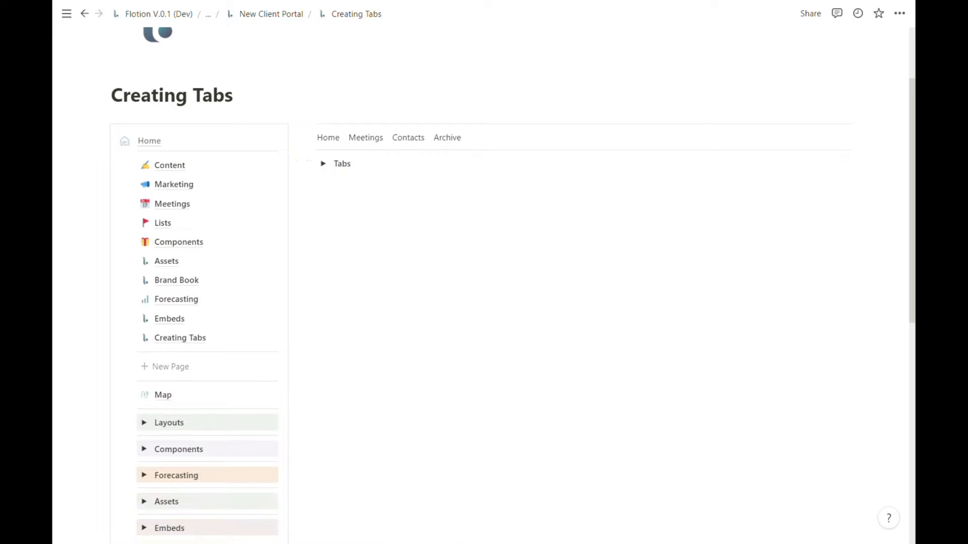
click(324, 164)
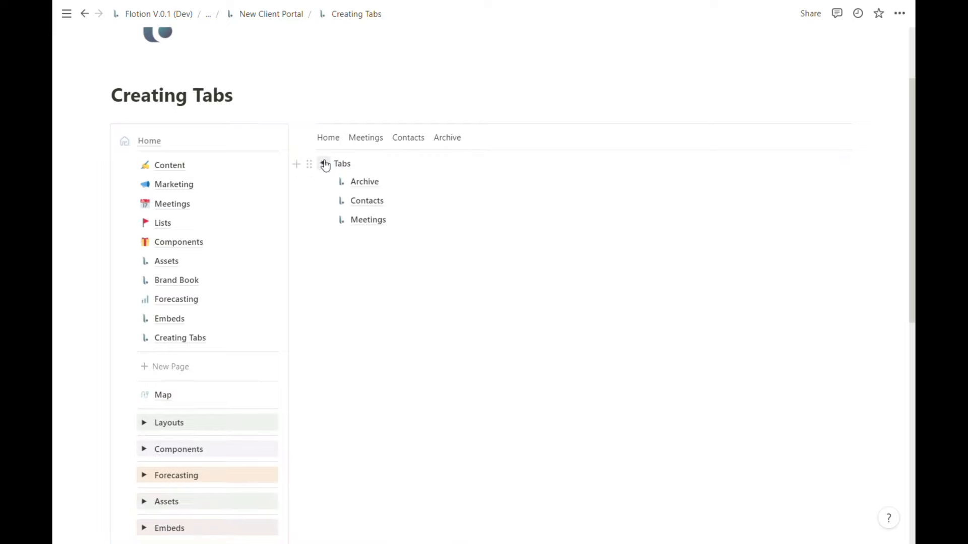
click(323, 163)
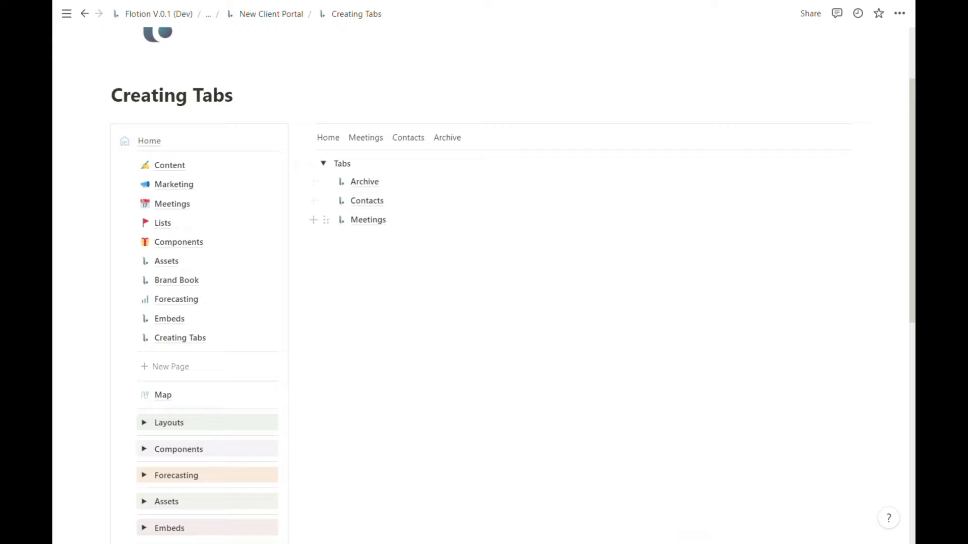
Reorder the toggle's pages to Meetings, Contacts, Archive.
drag(368, 219, 368, 181)
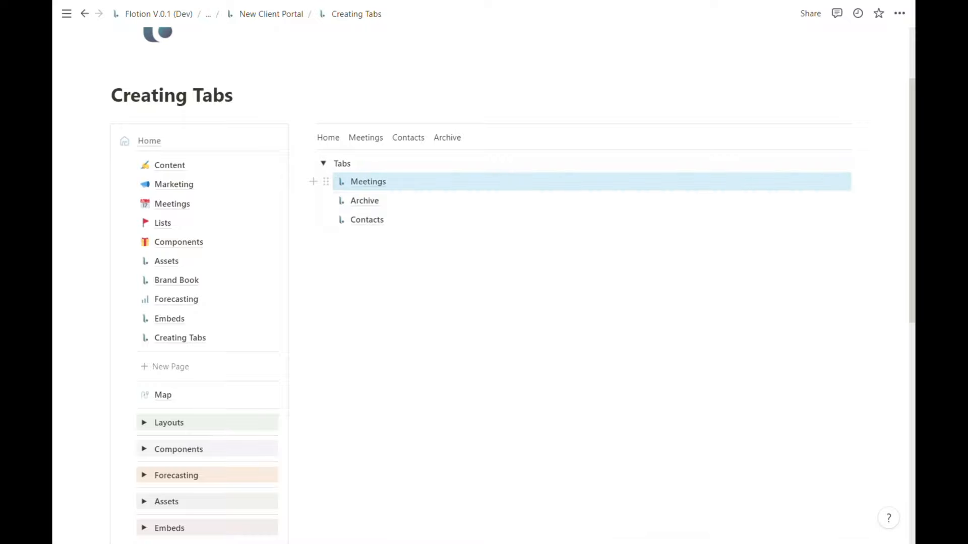
drag(367, 220, 370, 195)
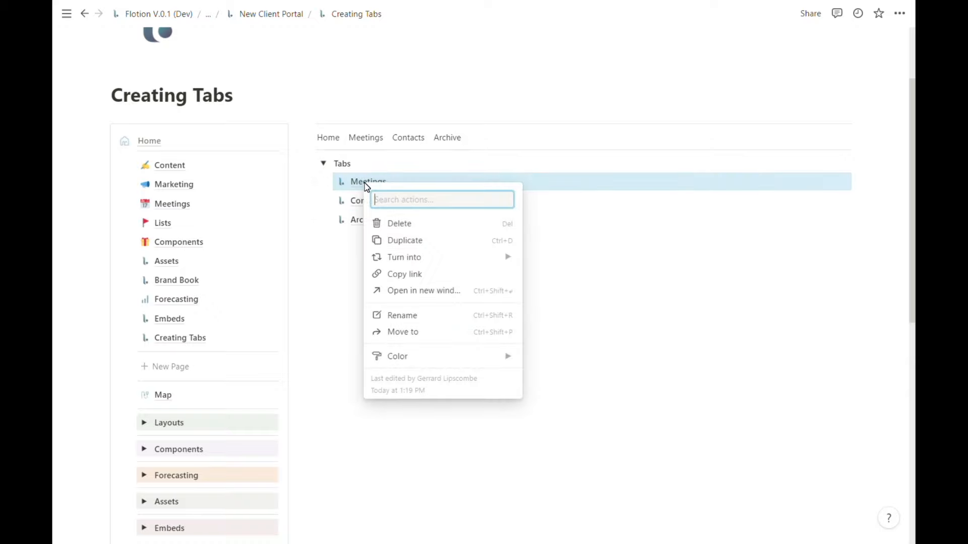
Link the Meetings, Contacts and Archive tab words to their pages and Home to Creating Tabs, then test a link.
click(405, 274)
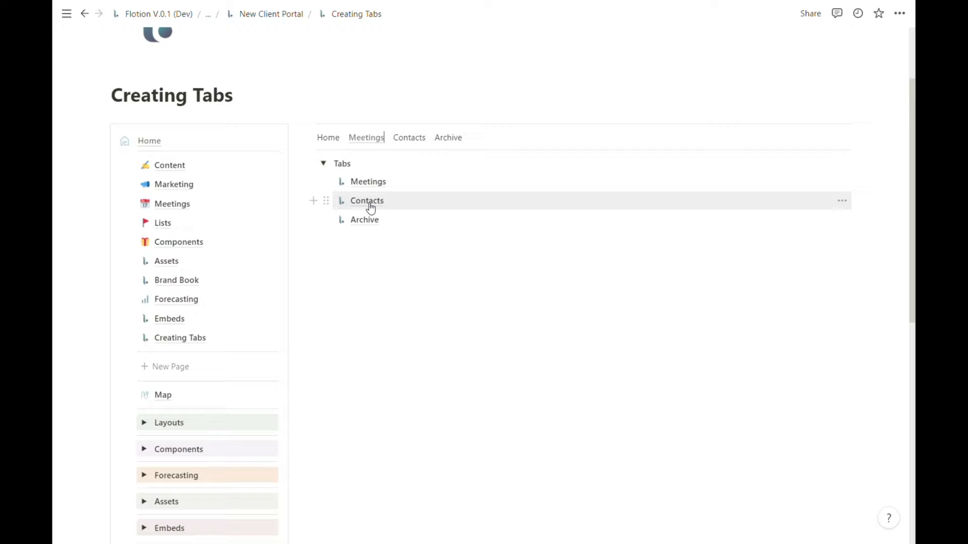
click(367, 201)
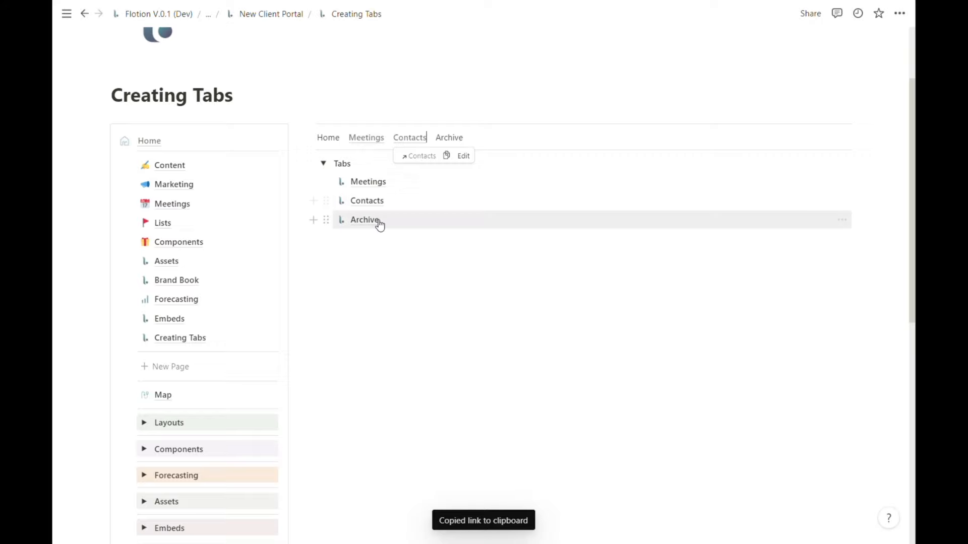
click(364, 220)
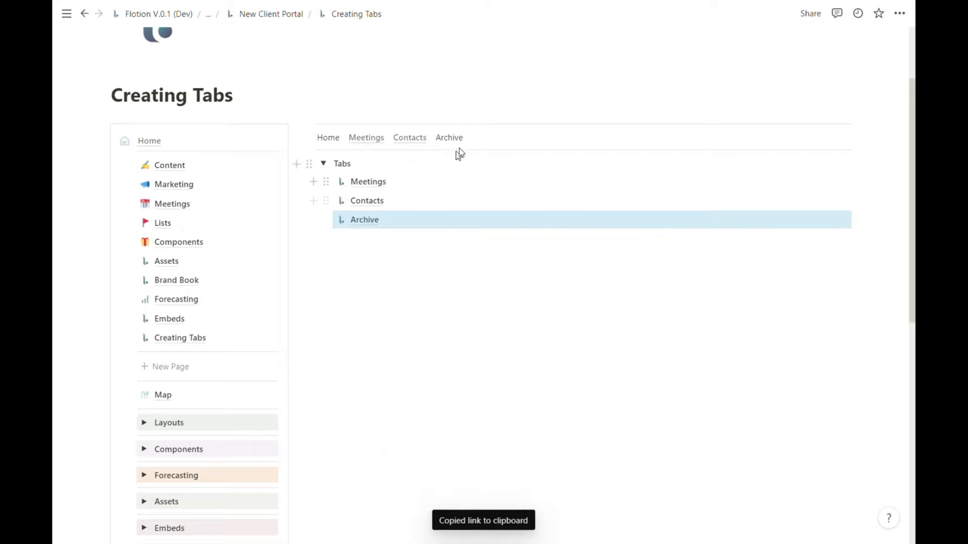
double_click(449, 137)
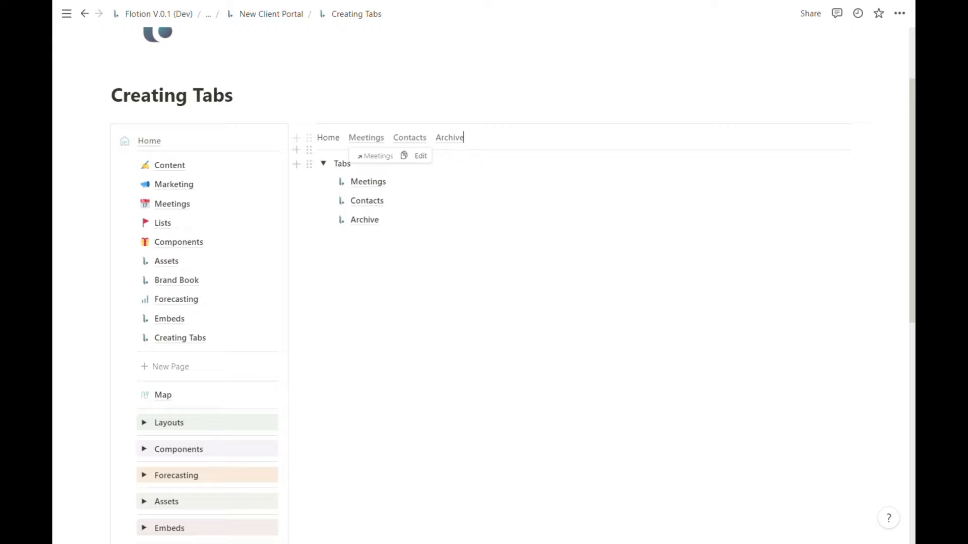
click(323, 163)
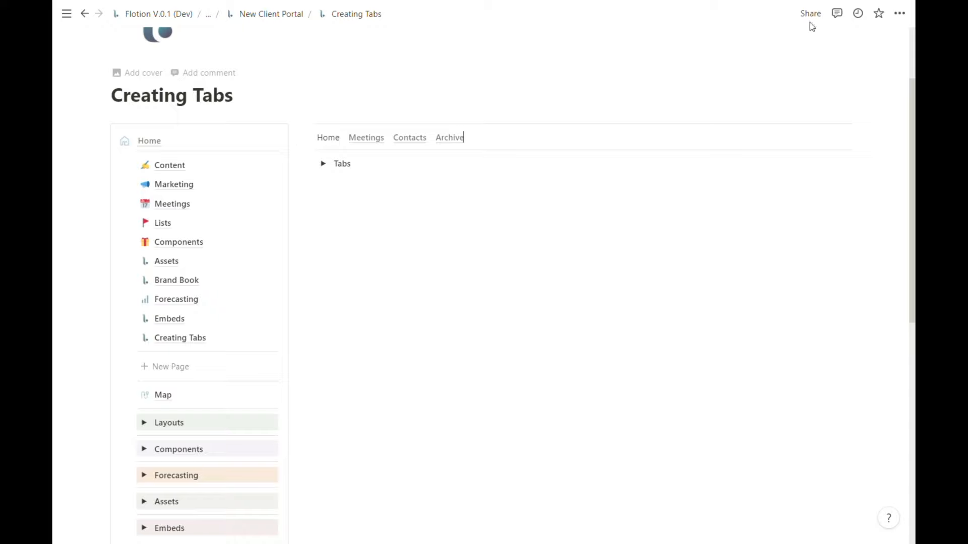
click(810, 13)
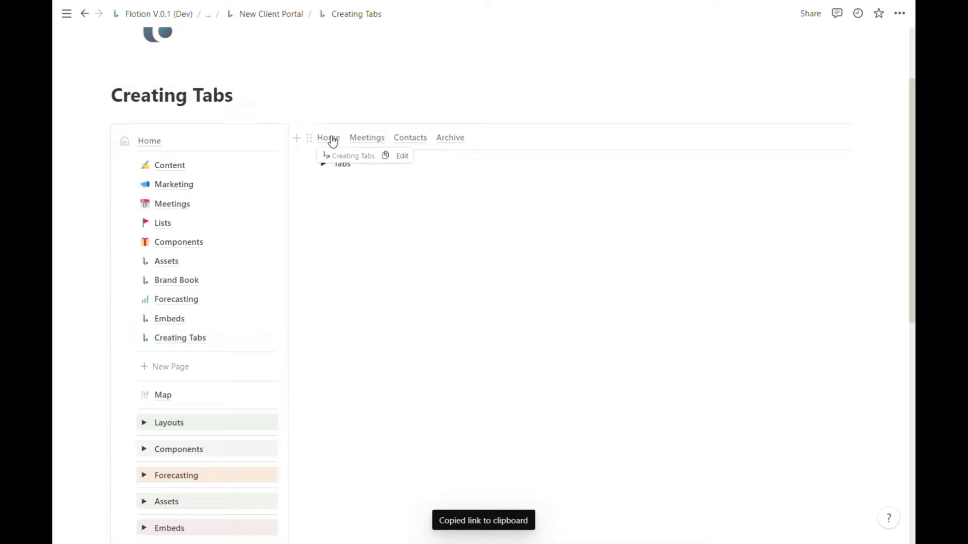
click(367, 137)
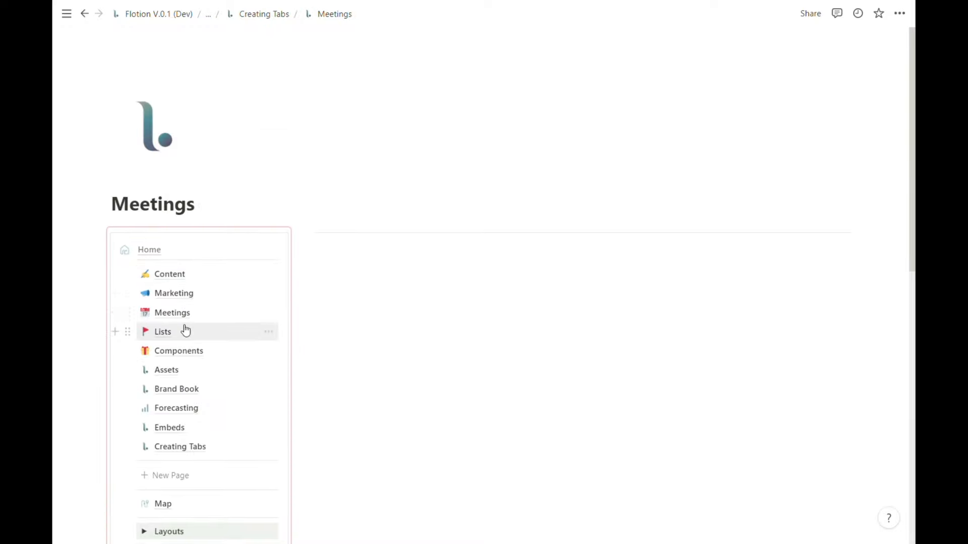
mouse_move(172, 313)
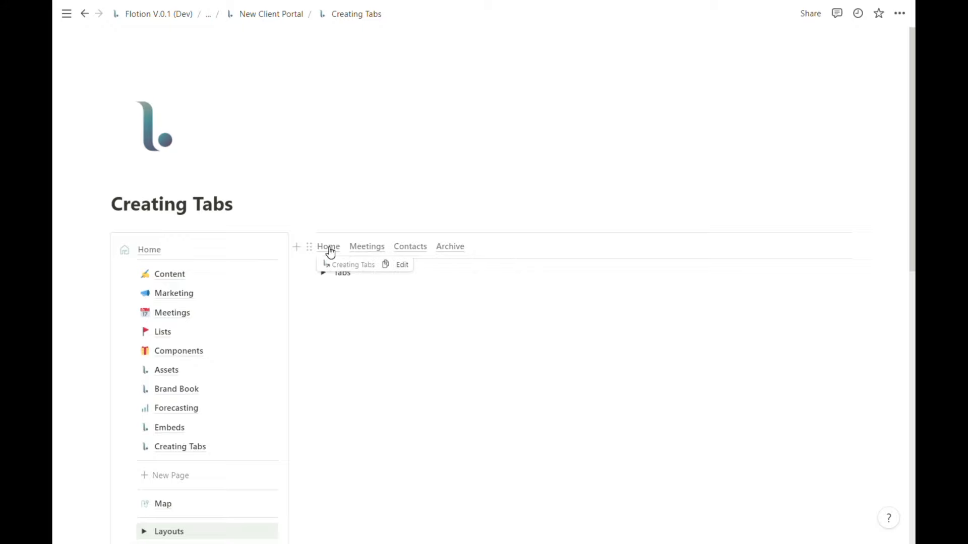
mouse_move(367, 246)
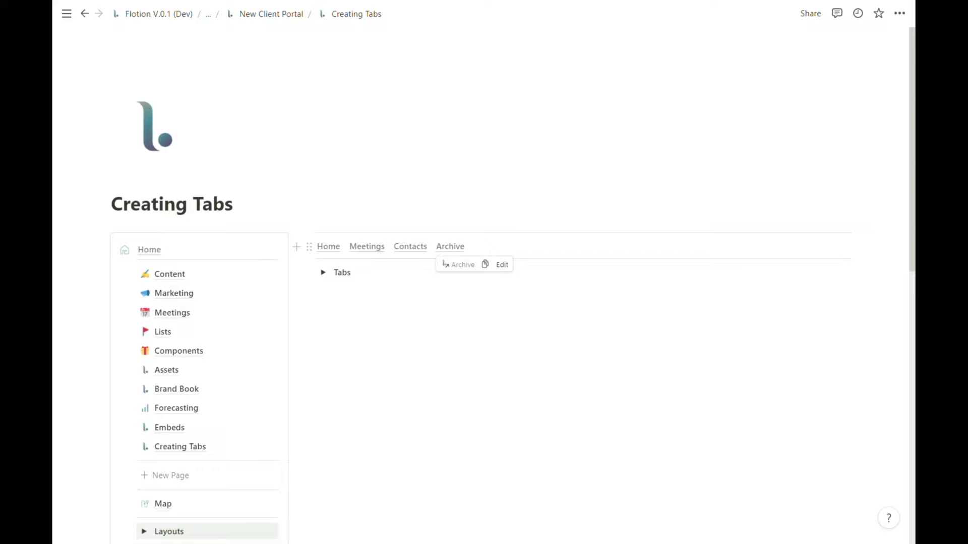
Select the whole tab row and turn it into a synced block.
click(309, 246)
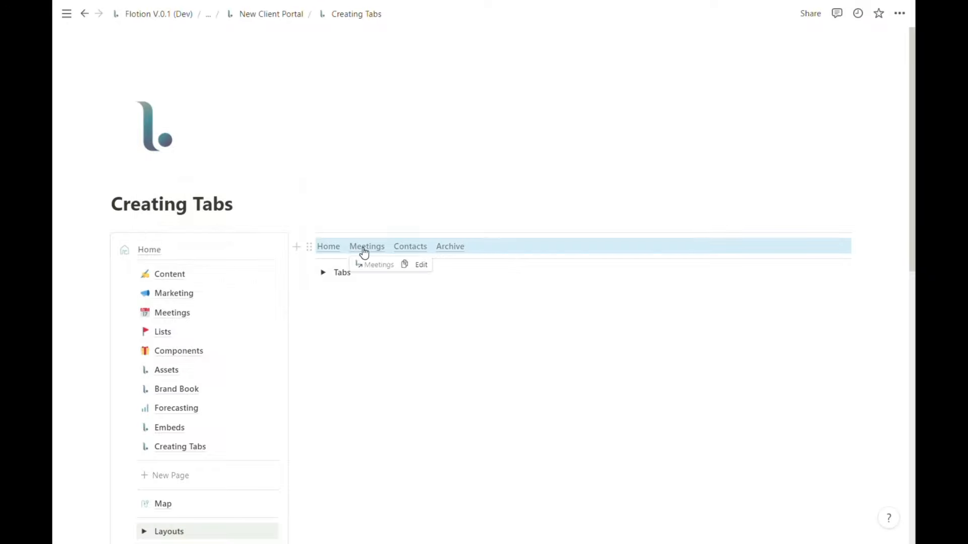
click(367, 246)
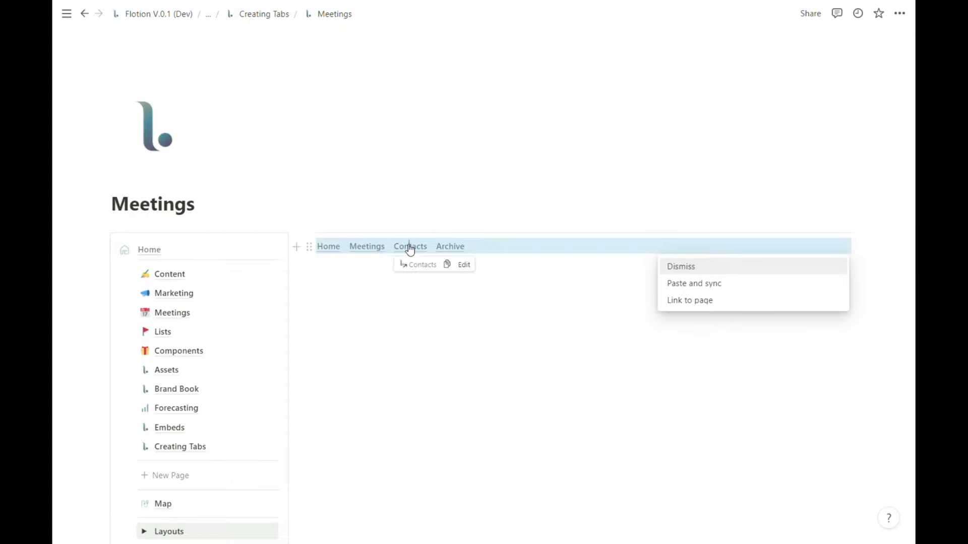
click(409, 246)
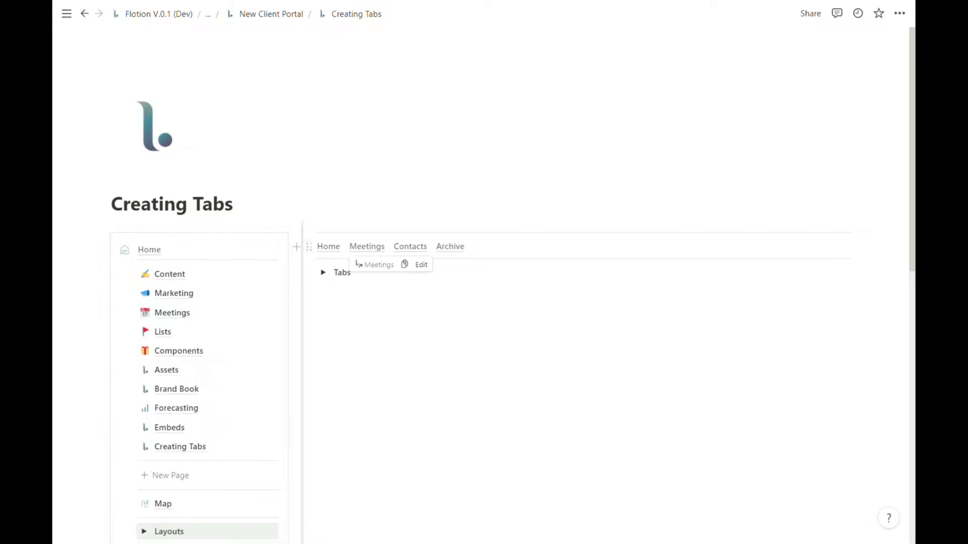
click(309, 246)
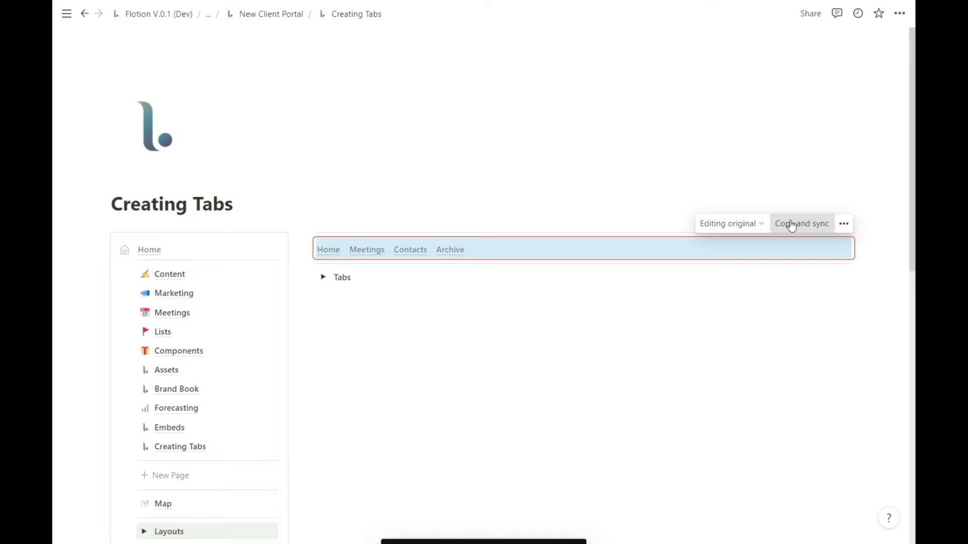
Copy the synced tab row and paste it onto the Meetings, Contacts and Archive pages.
click(802, 224)
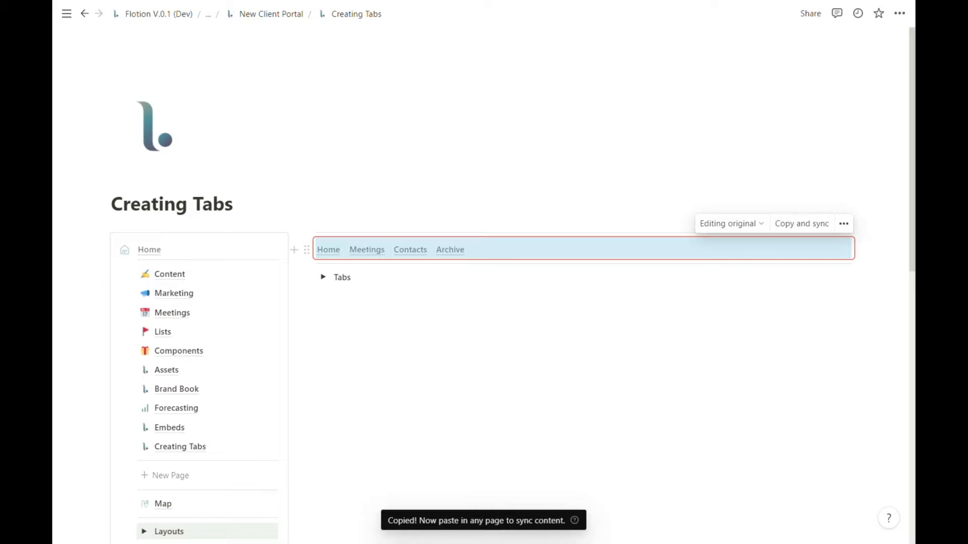
click(367, 249)
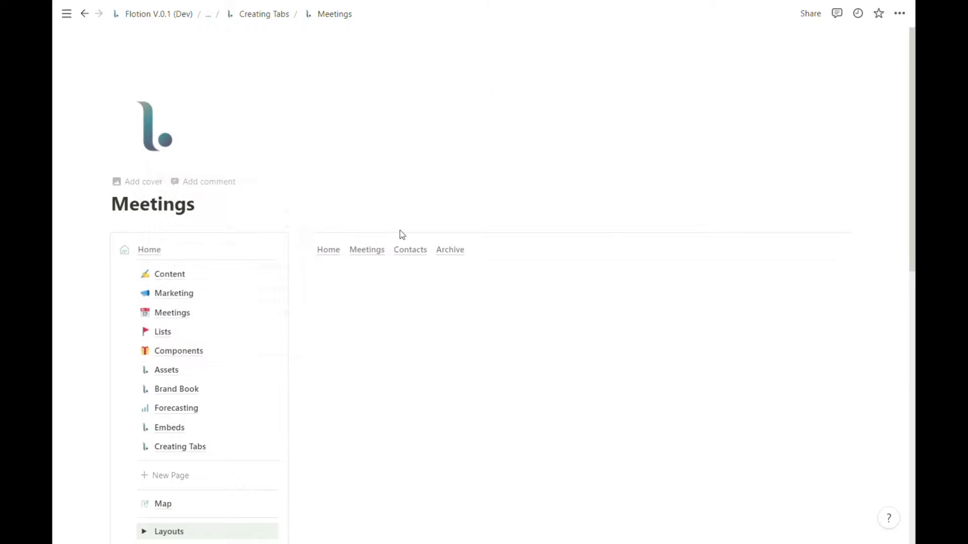
click(411, 249)
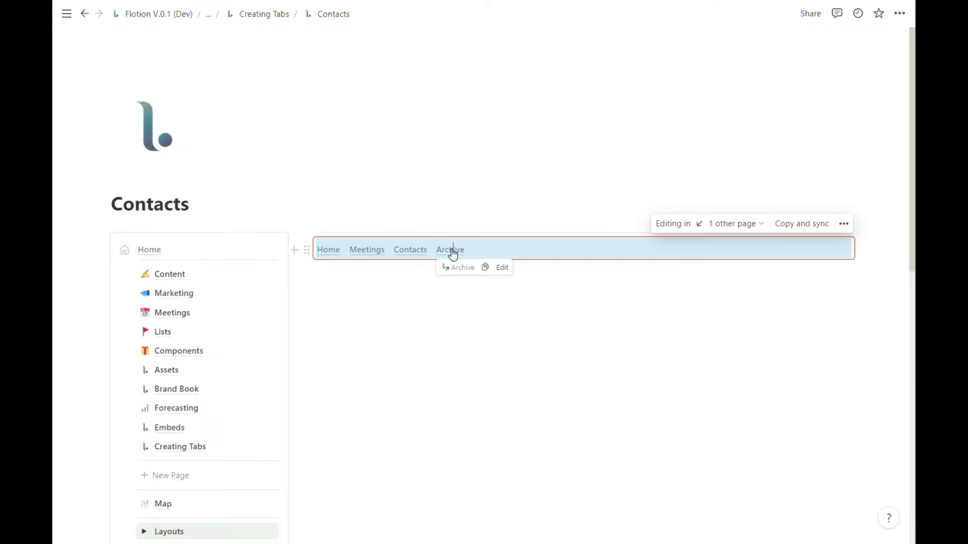
click(450, 249)
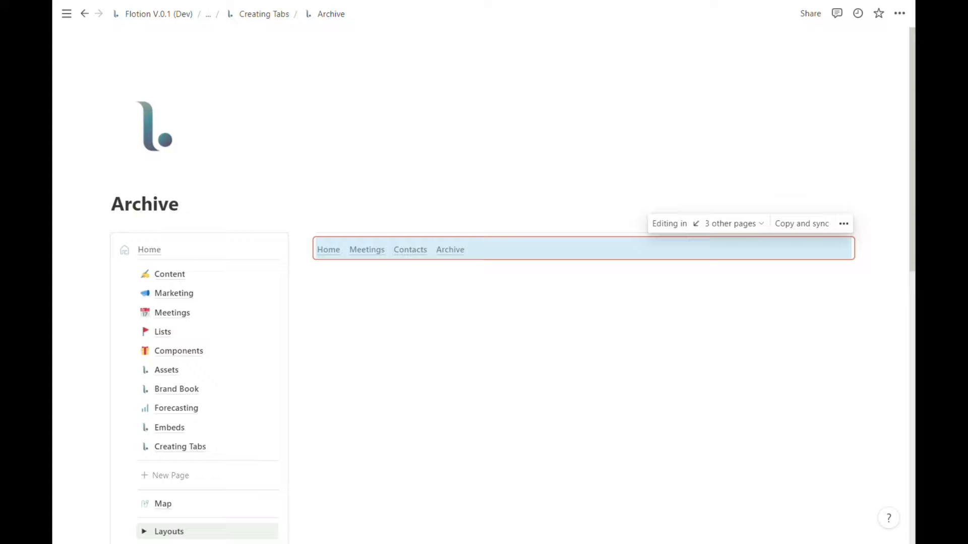
click(411, 249)
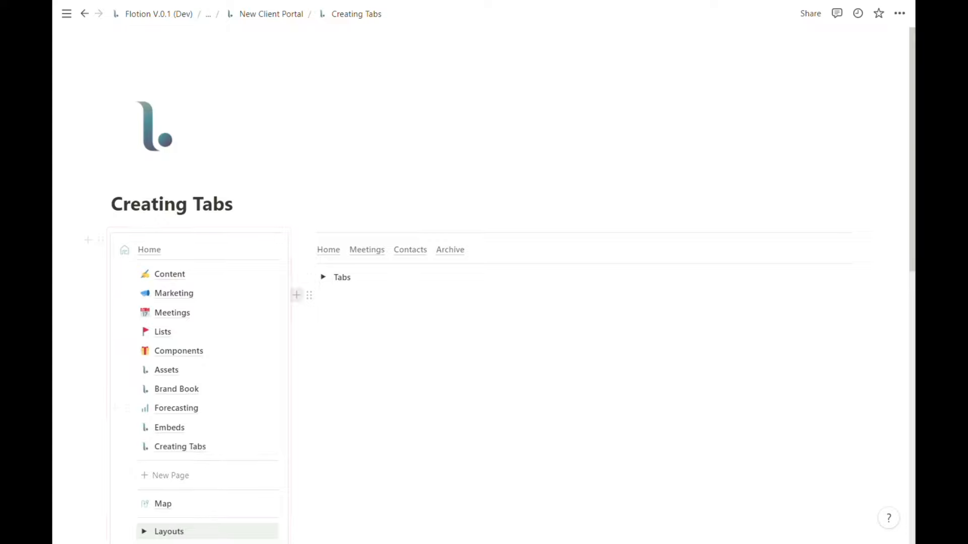
Add a Keywords label at the end of the synced tab bar.
click(323, 277)
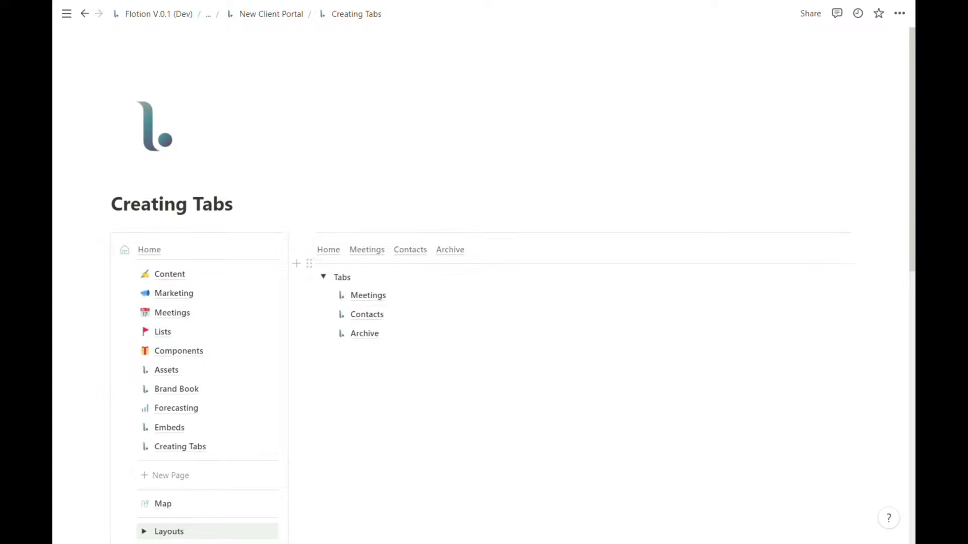
click(367, 249)
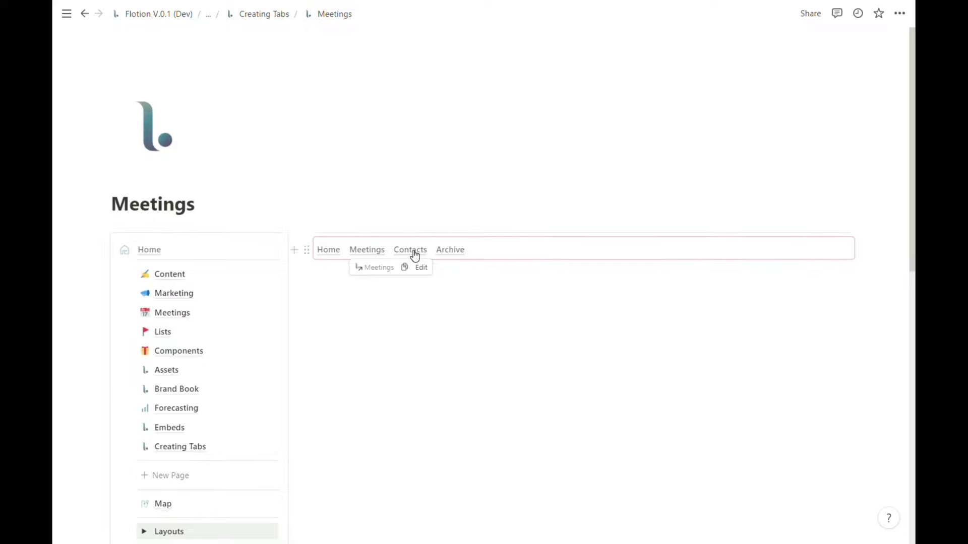
click(409, 249)
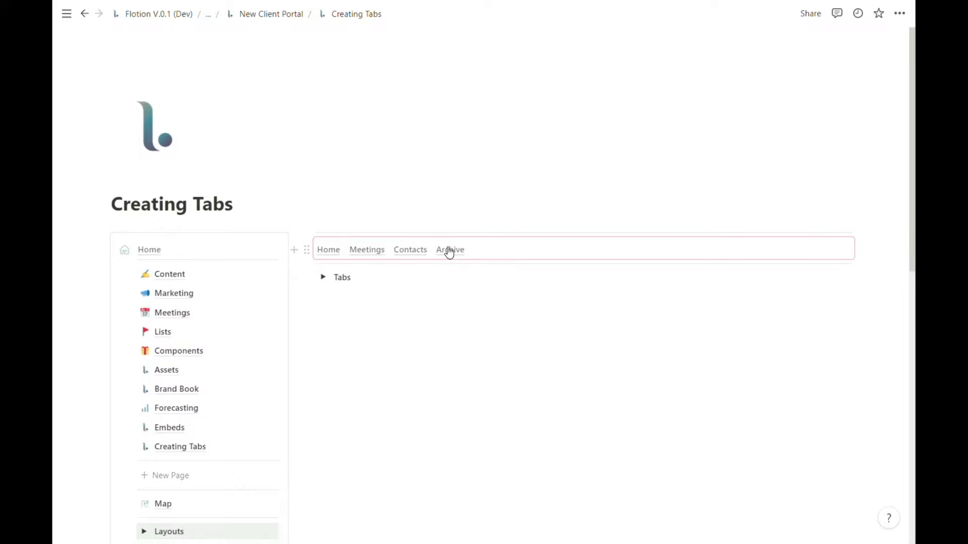
click(367, 249)
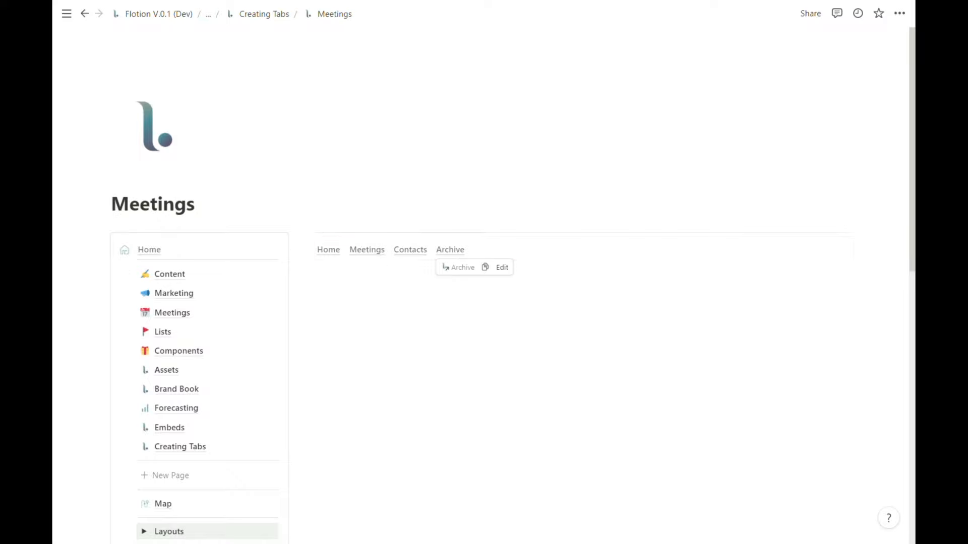
click(556, 249)
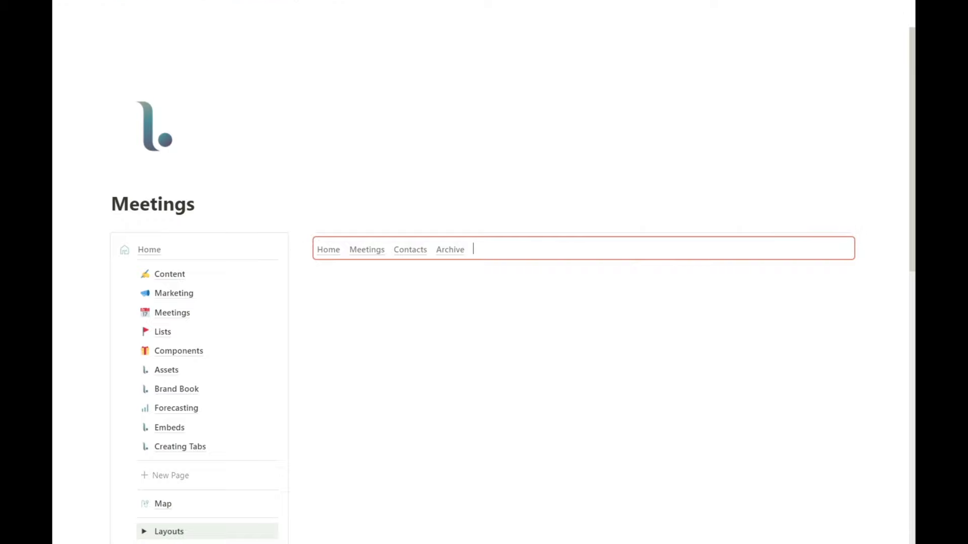
text(Keywords)
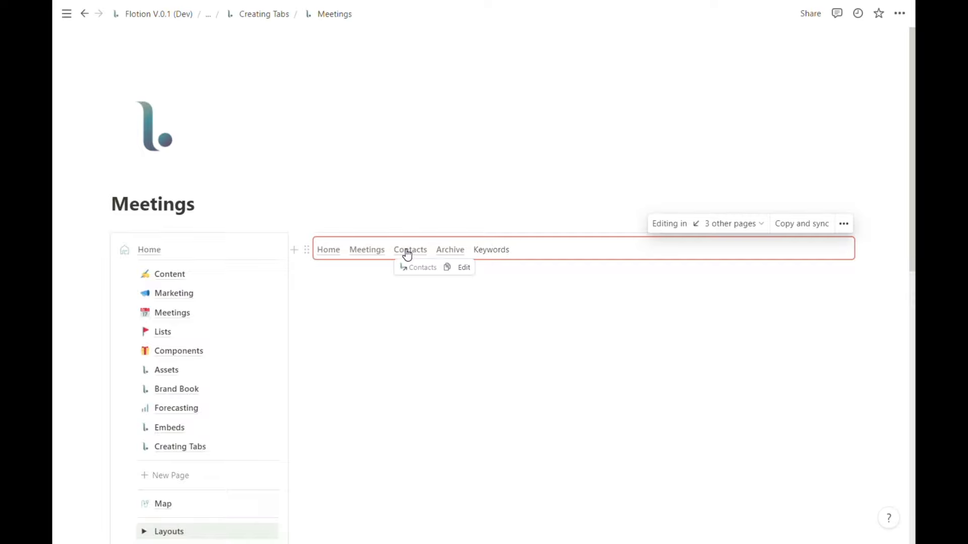
Create a Keywords page in the Tabs toggle and link the Keywords tab to it.
click(450, 249)
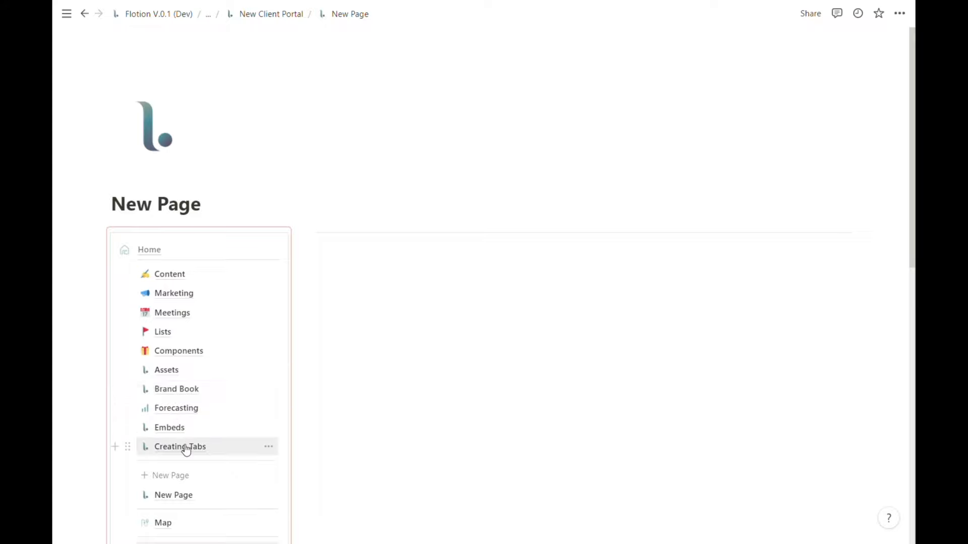
click(179, 446)
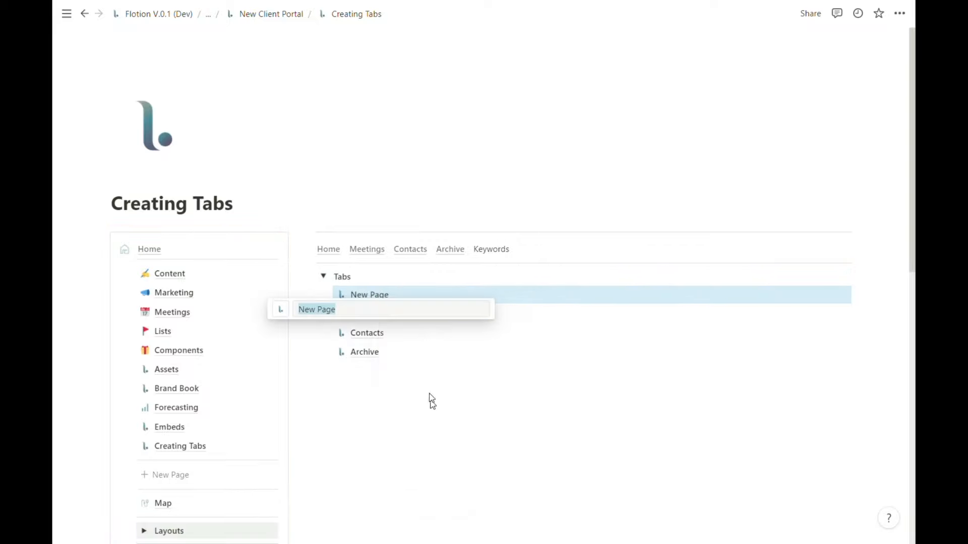
text(Keywor)
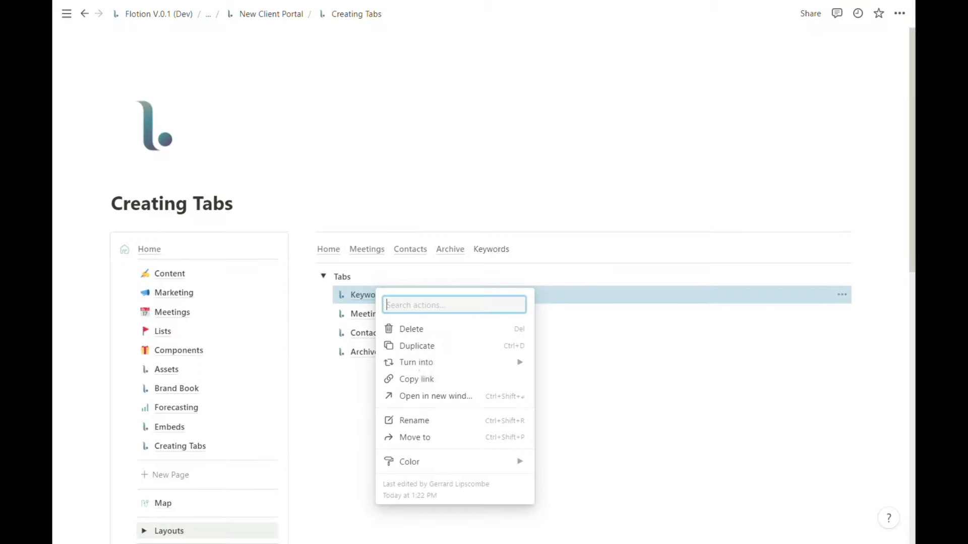
click(417, 379)
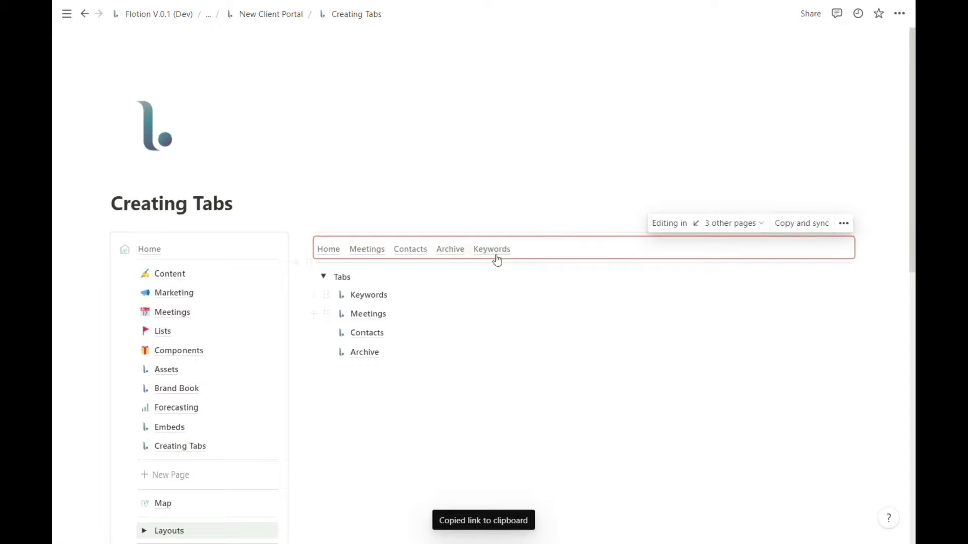
click(491, 249)
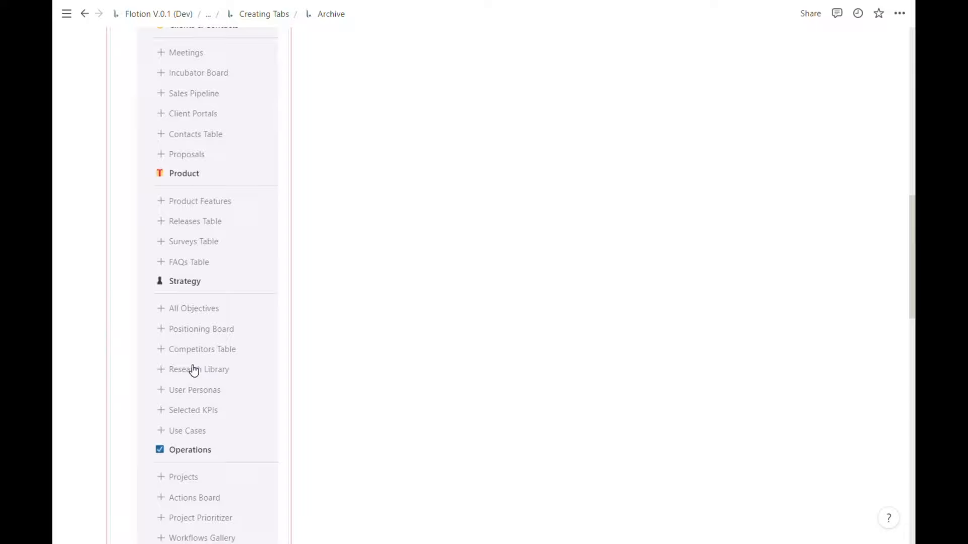
scroll(down, 3)
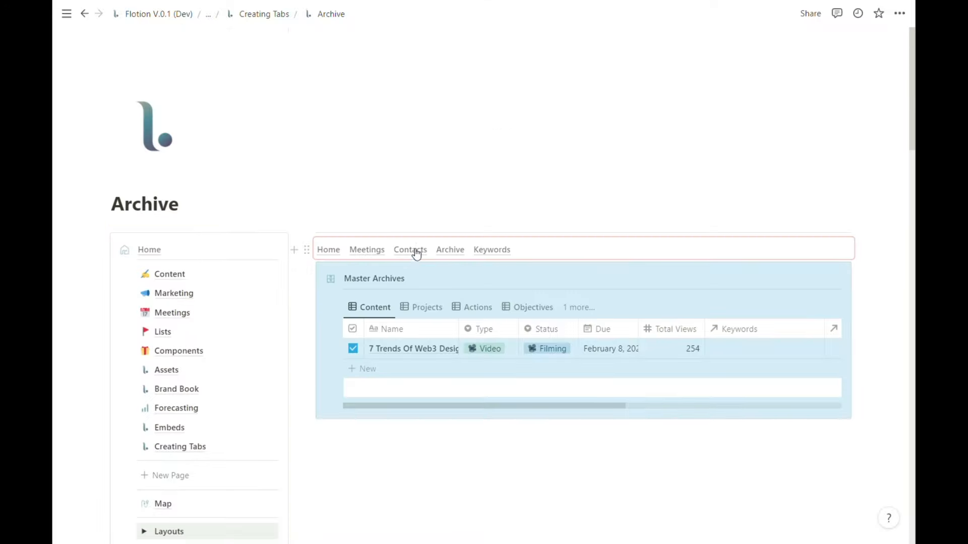
click(409, 249)
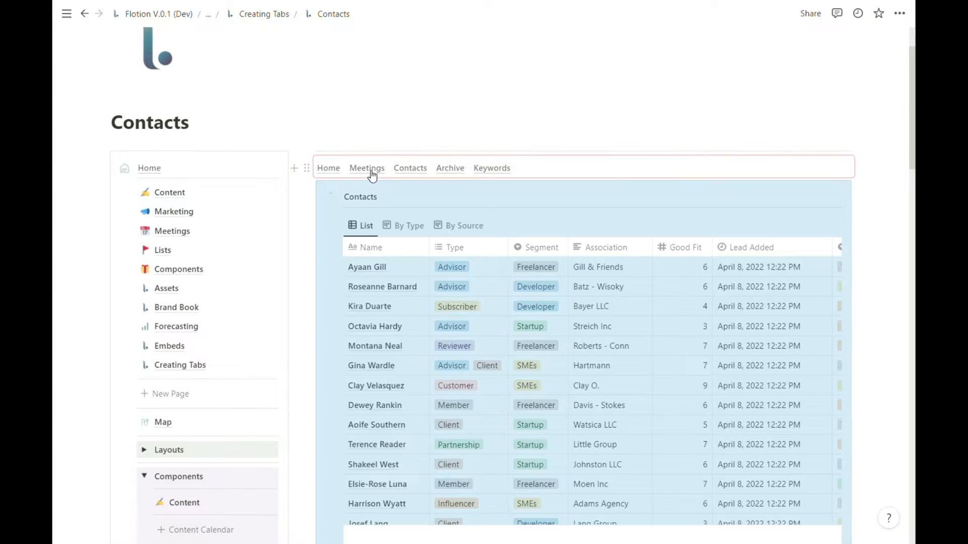
click(367, 168)
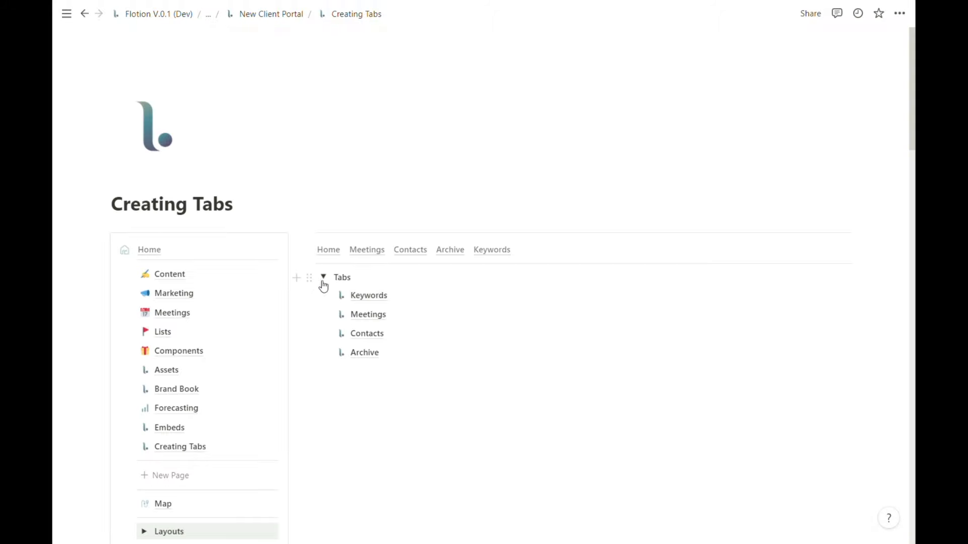
Collapse the Tabs toggle and write an 'Overview of creating tabs' heading with Step 1 and Step 2 lines.
click(322, 277)
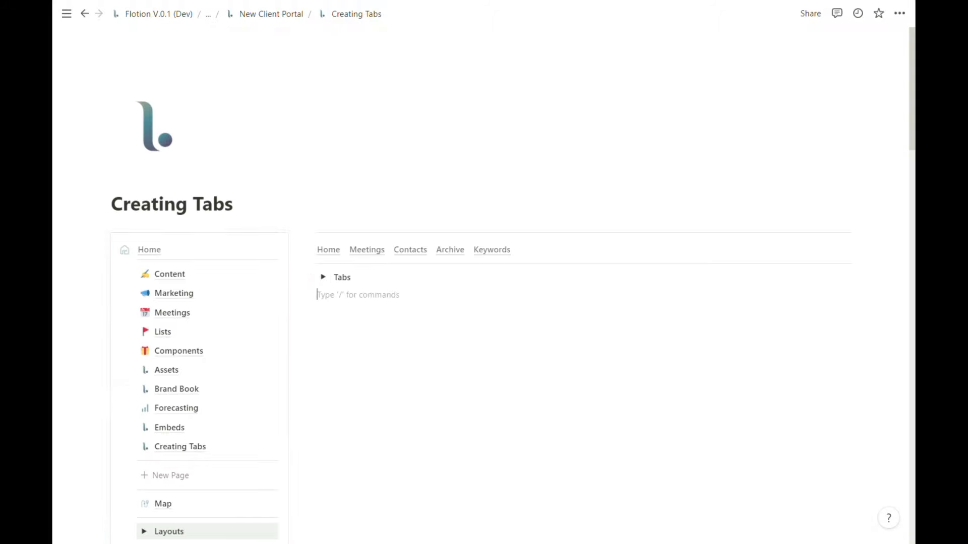
text(O)
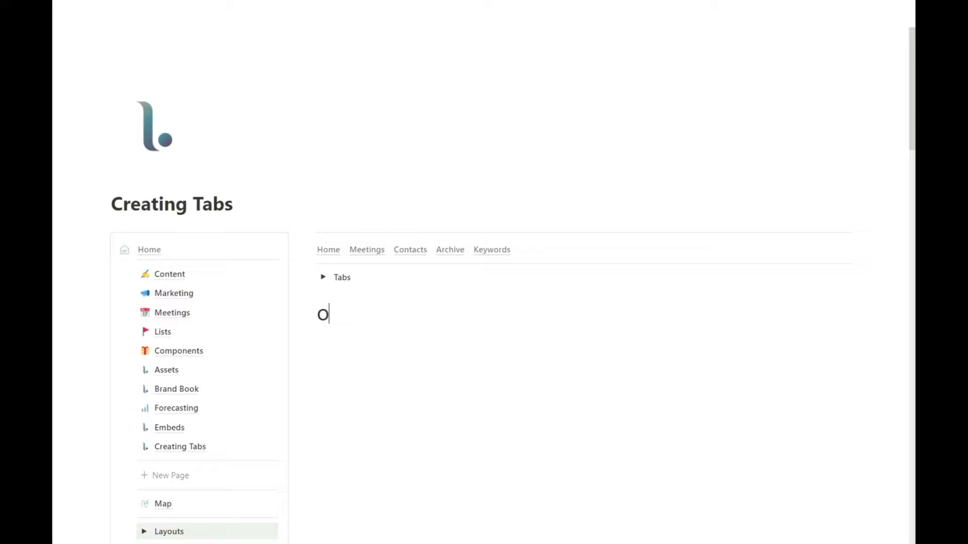
text(verview of c)
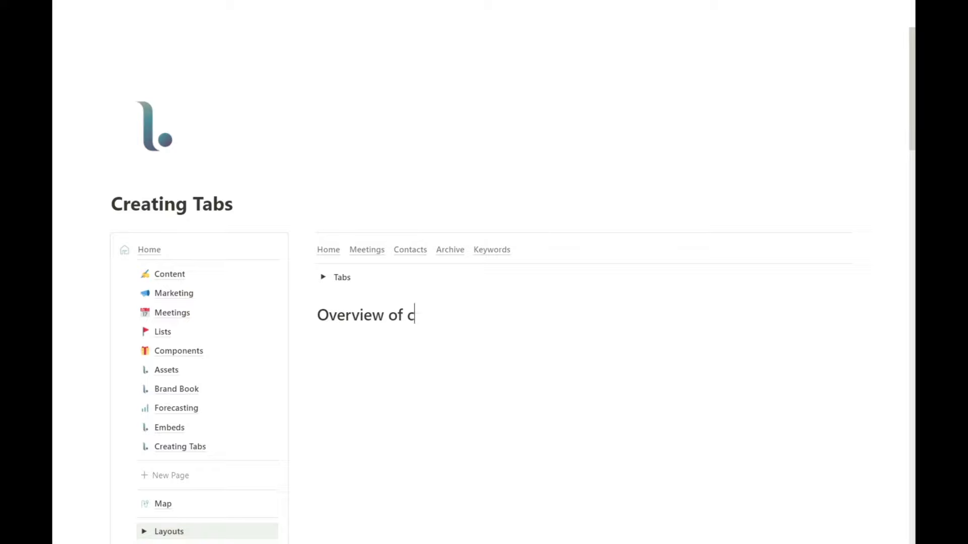
text(reating tab)
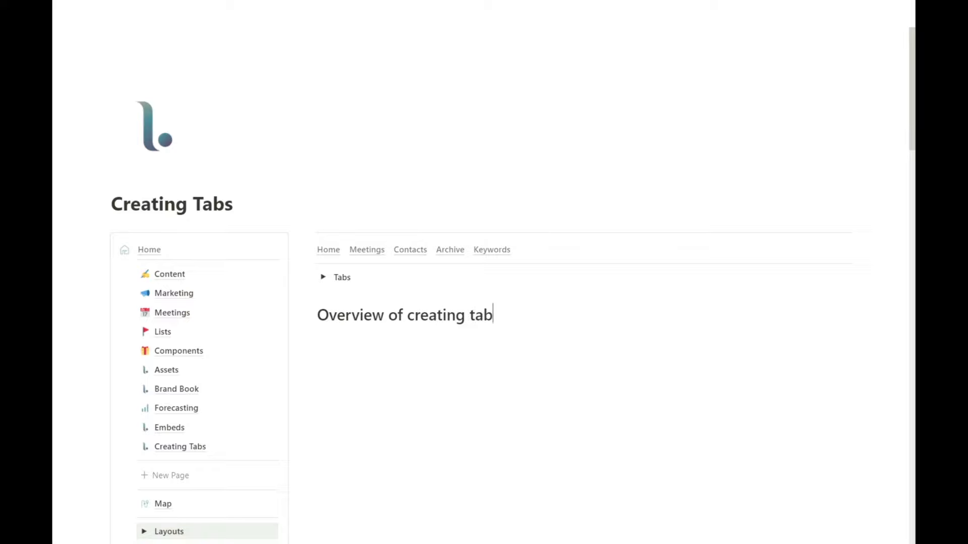
text(s)
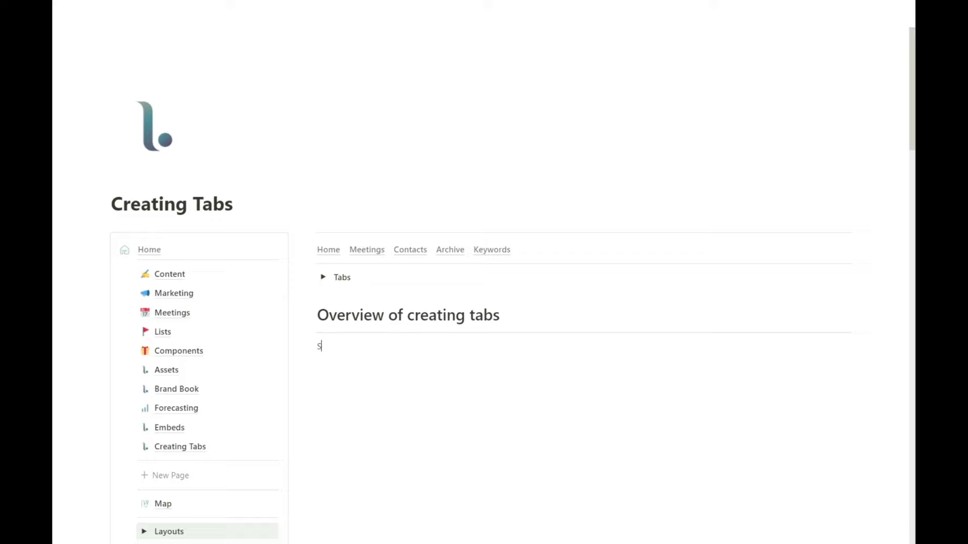
text(tep 1)
text(Step)
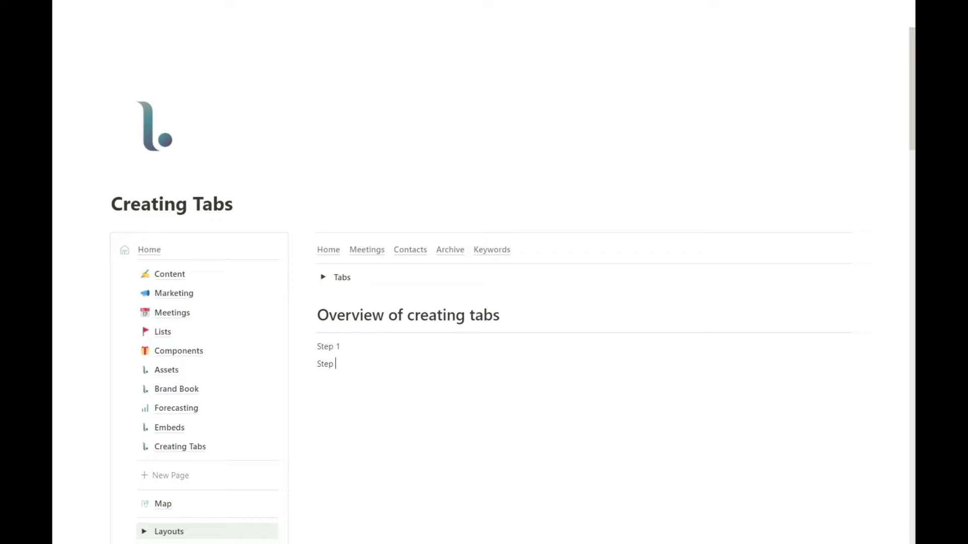
text(2)
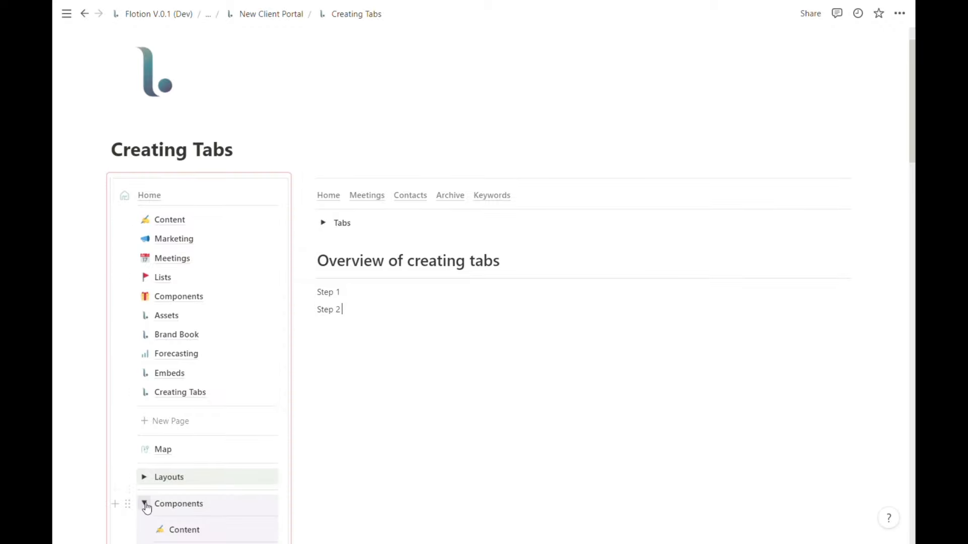
Collapse the Components group and visit Meetings, Contacts and Archive via the tab bar.
click(169, 219)
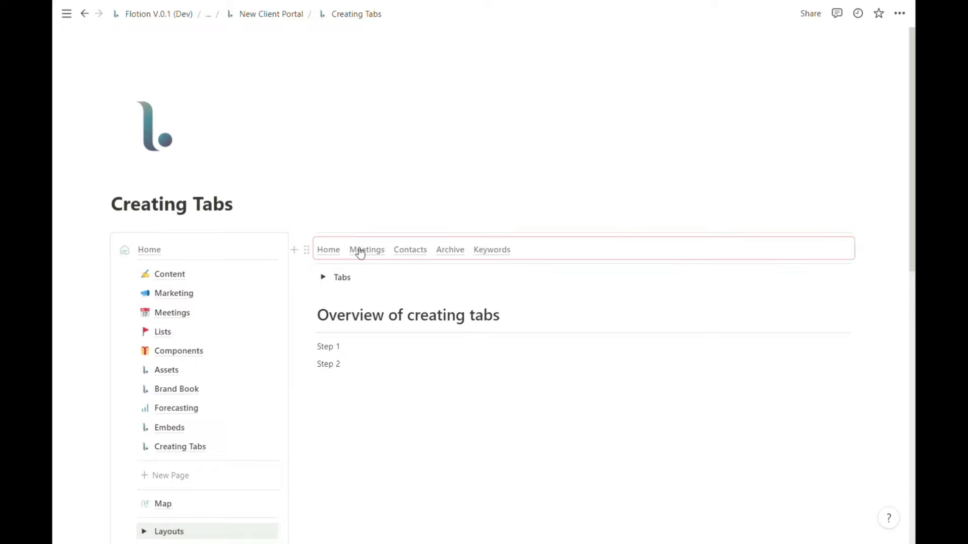
click(367, 249)
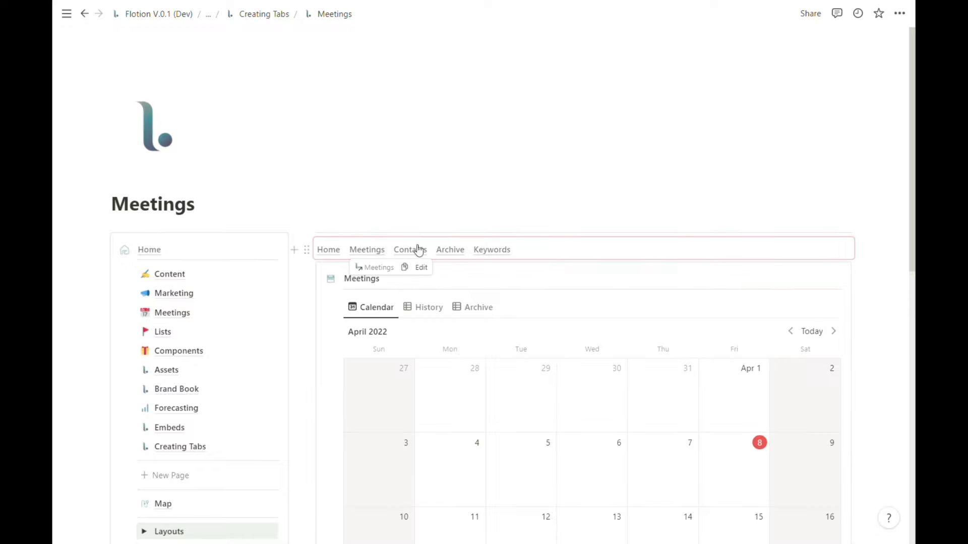
click(410, 249)
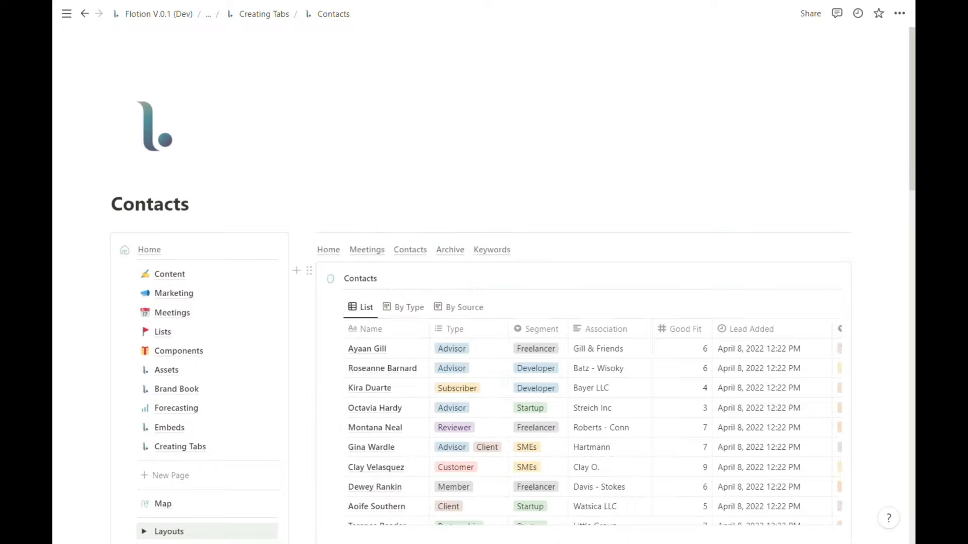
click(450, 249)
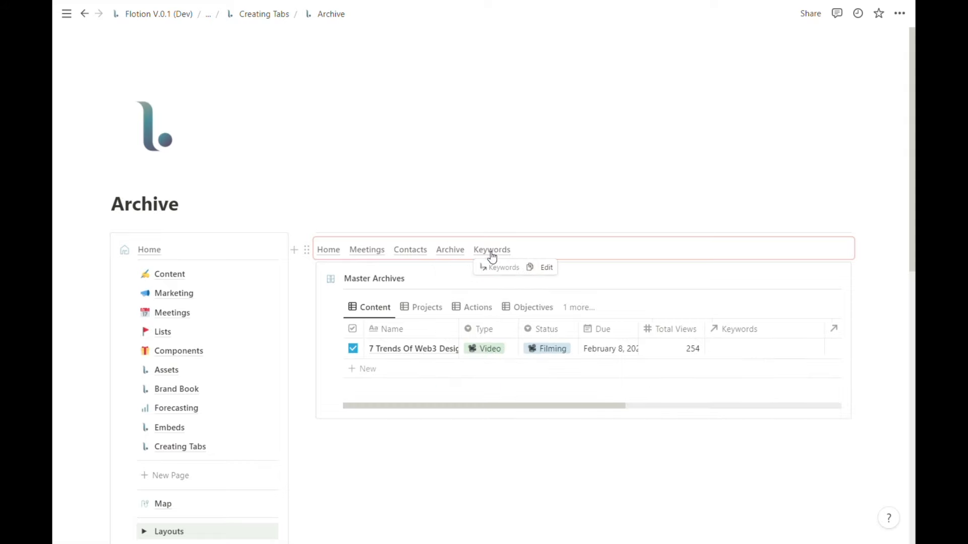